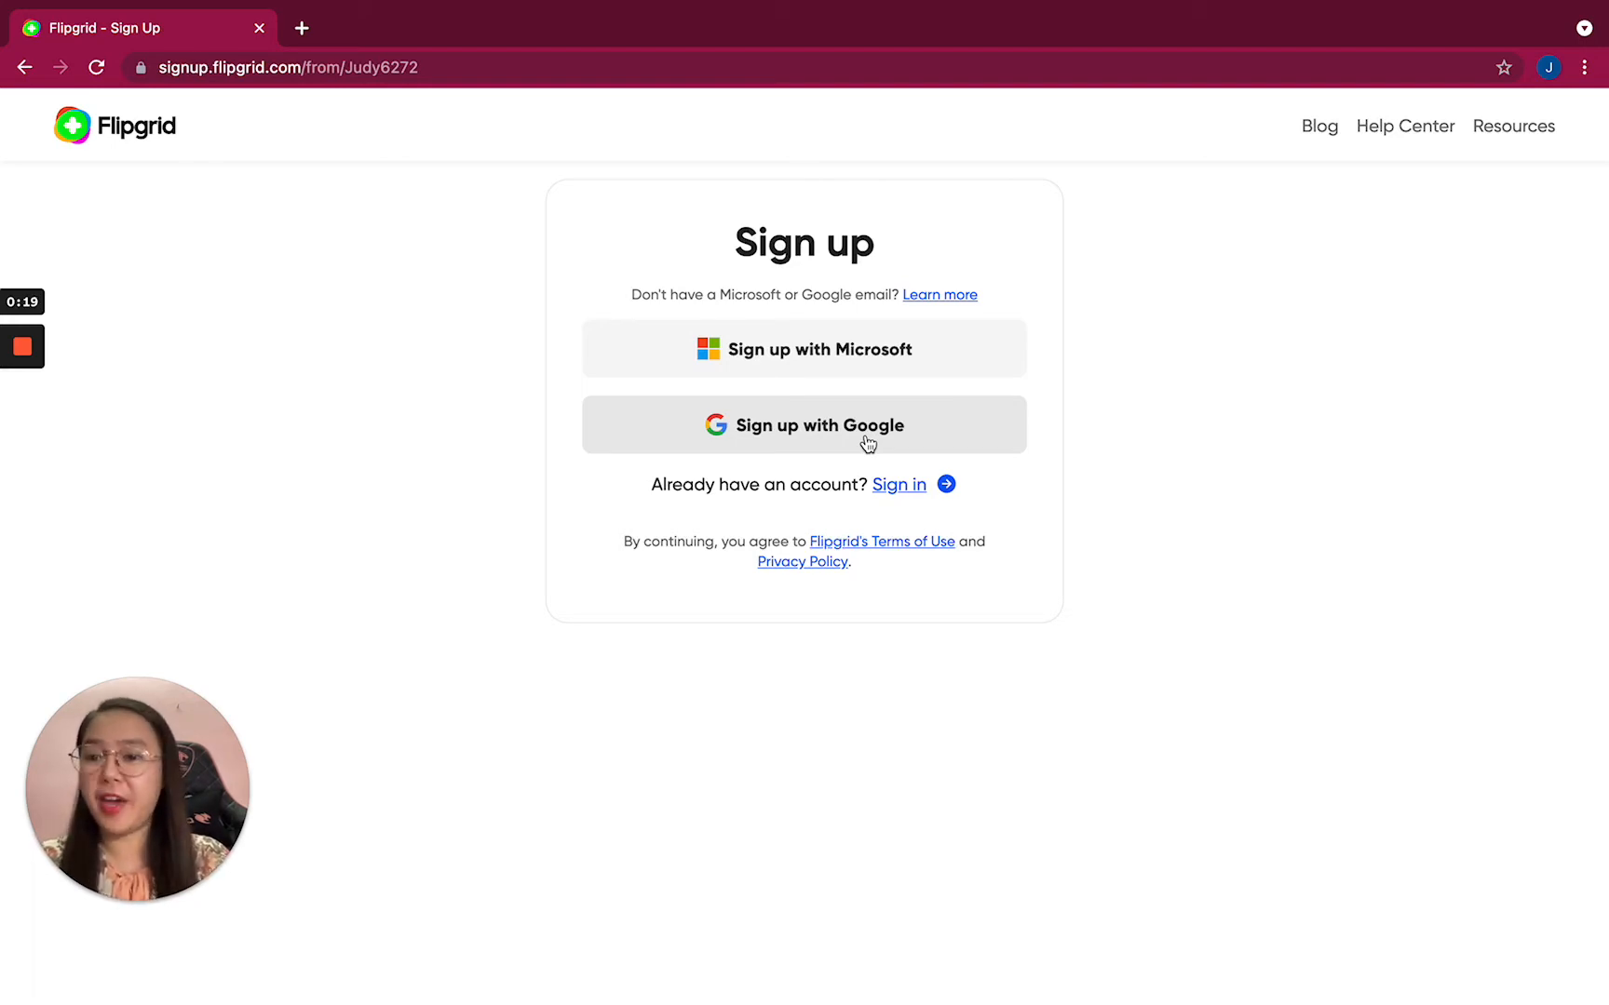
Step: Start educator sign-up using the Google account
click(802, 424)
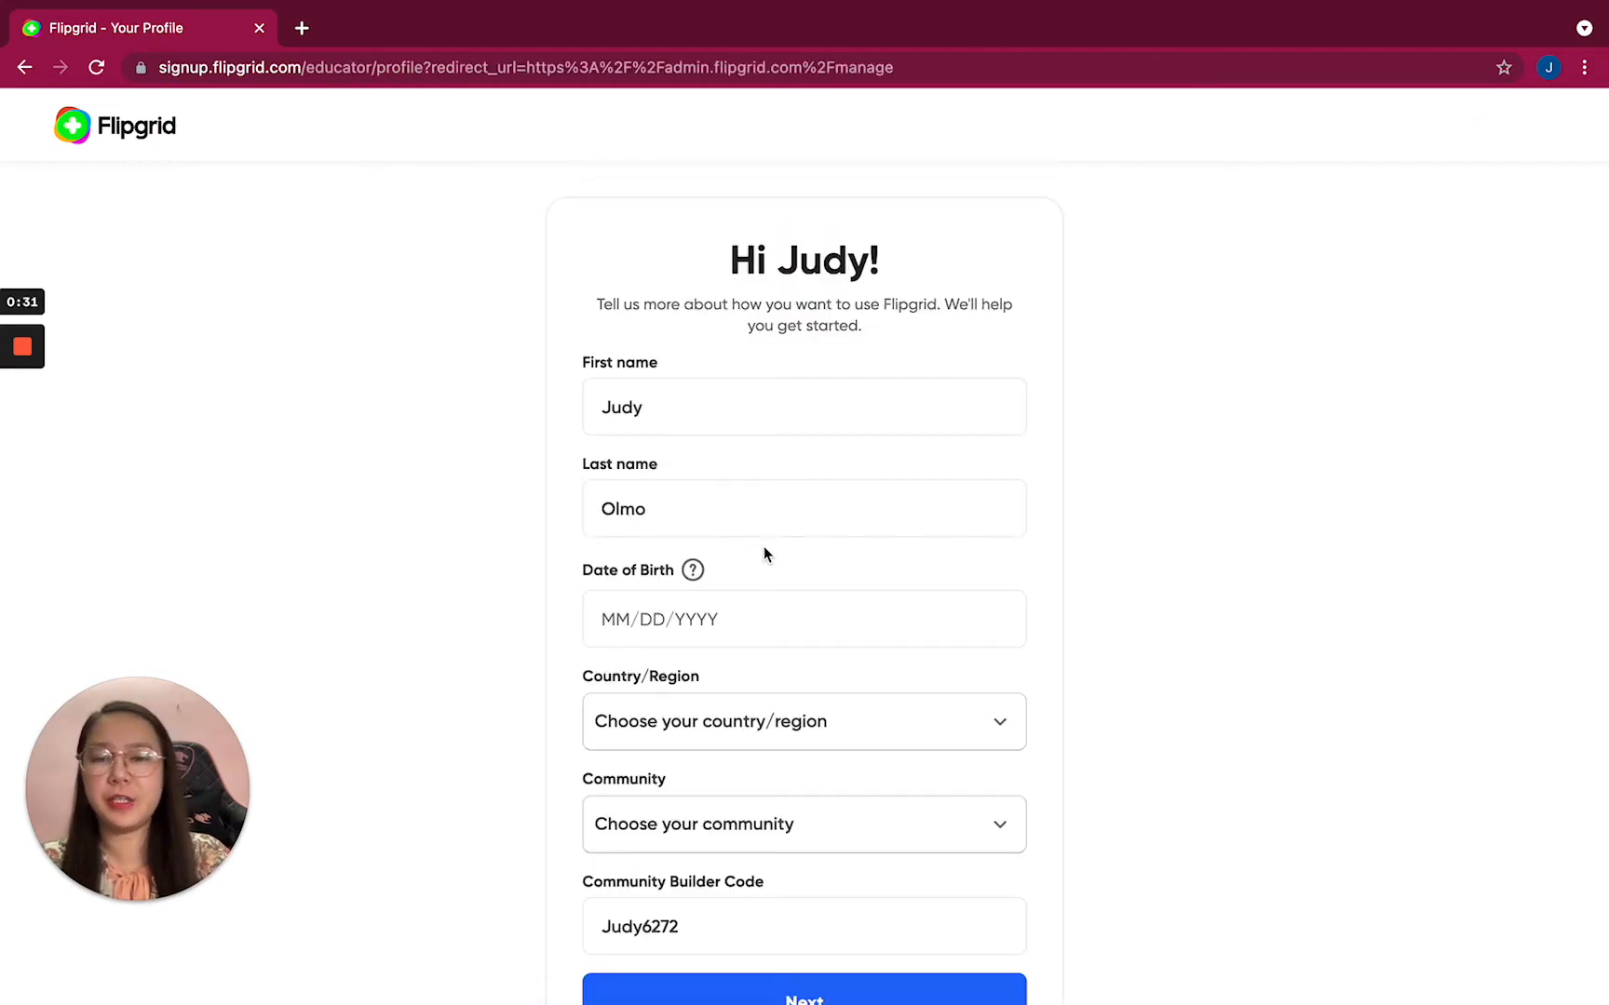
click(803, 618)
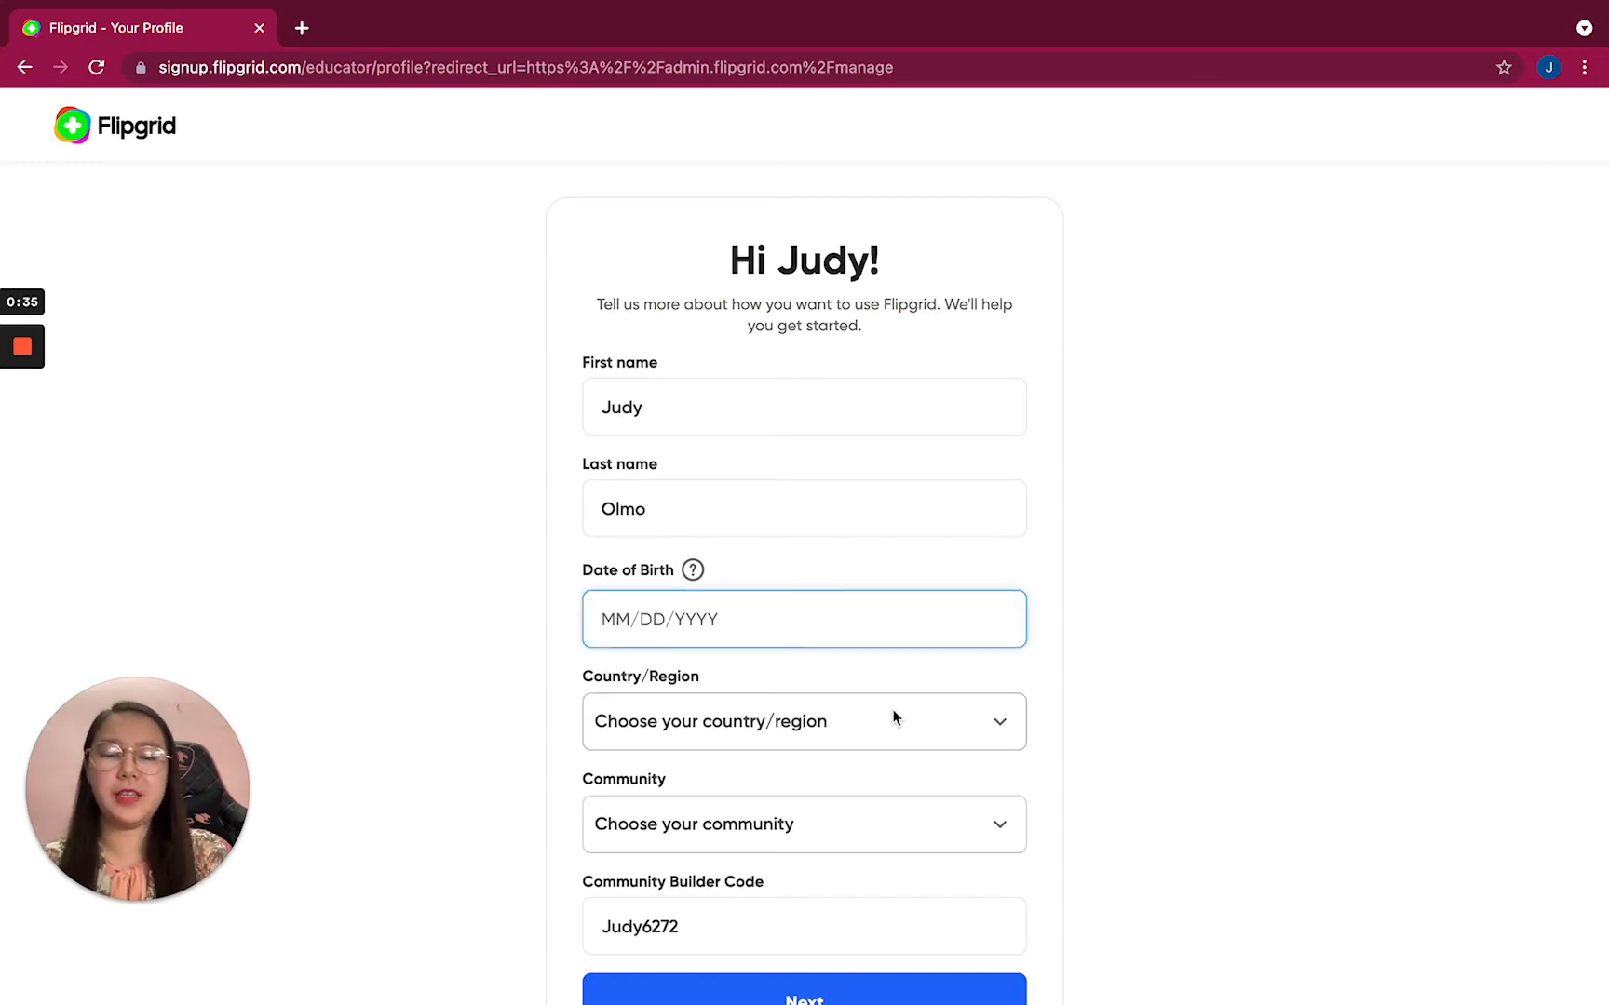
text(01/04/19)
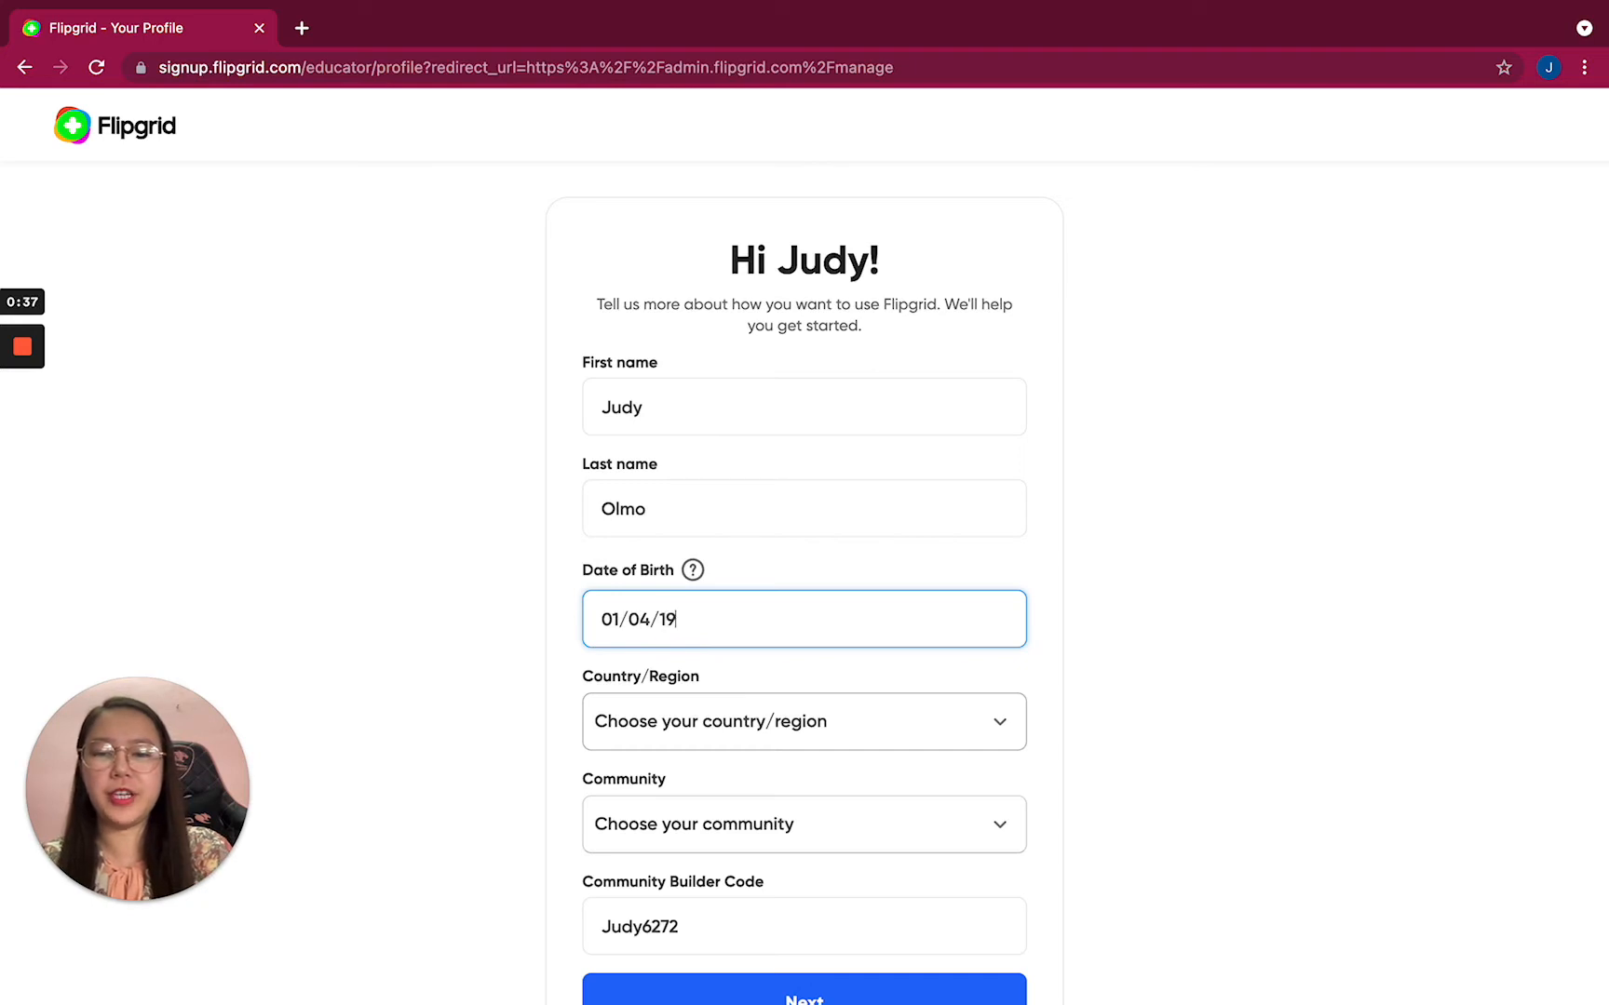
click(803, 609)
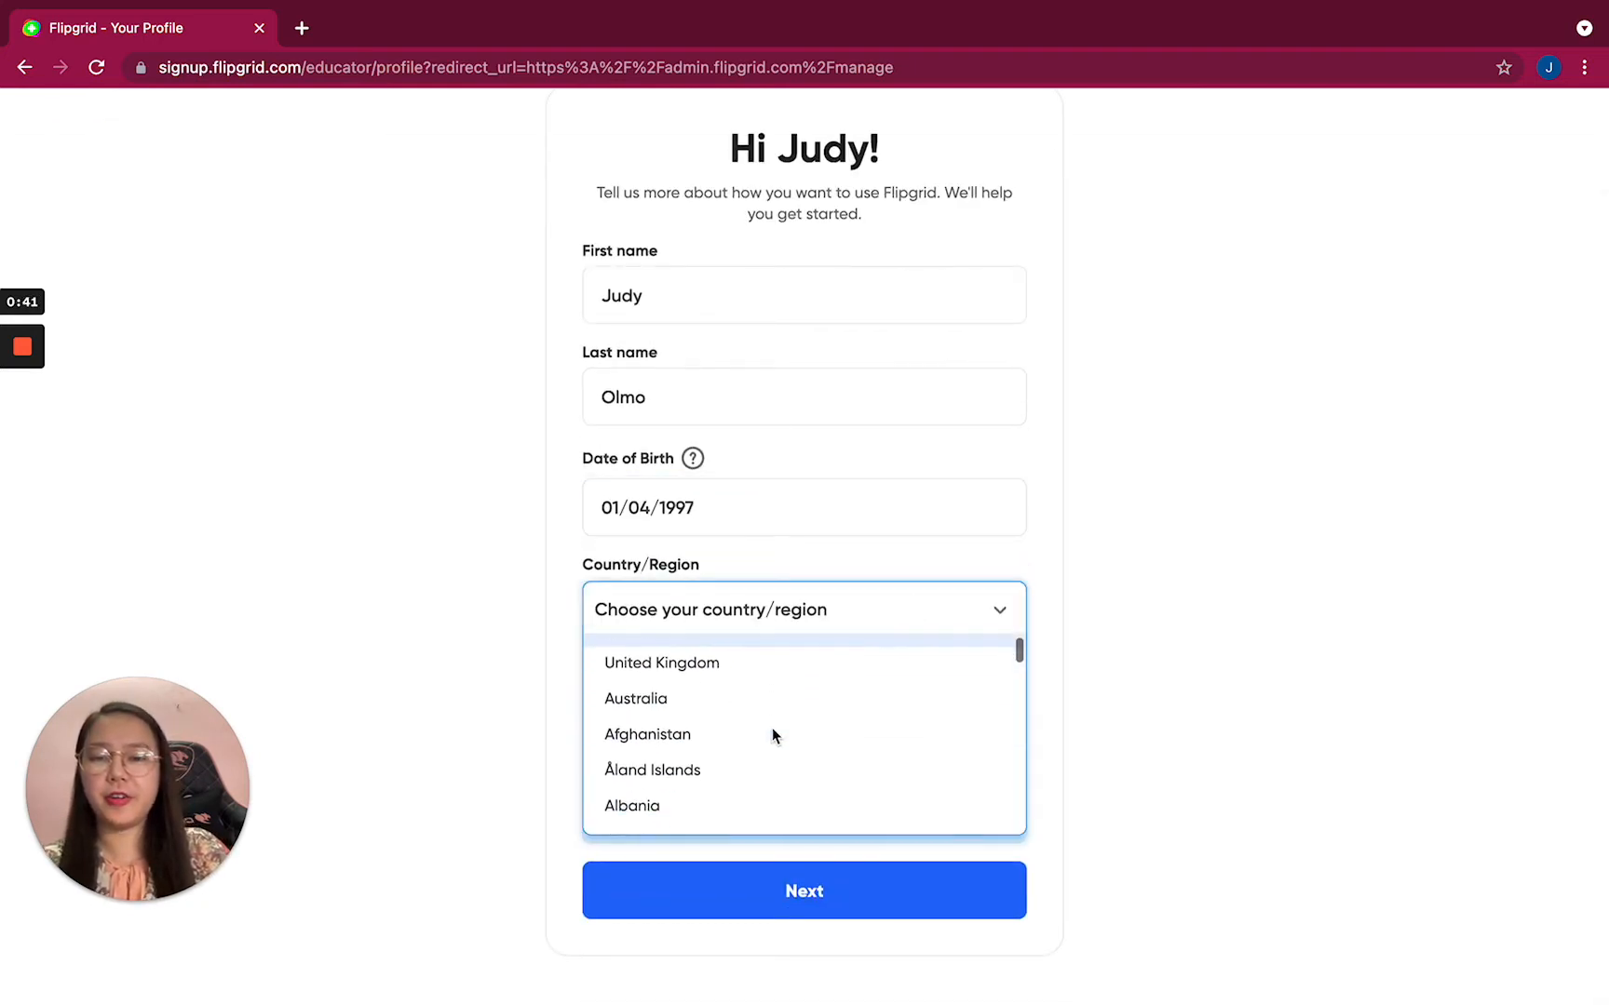
scroll(down, 3)
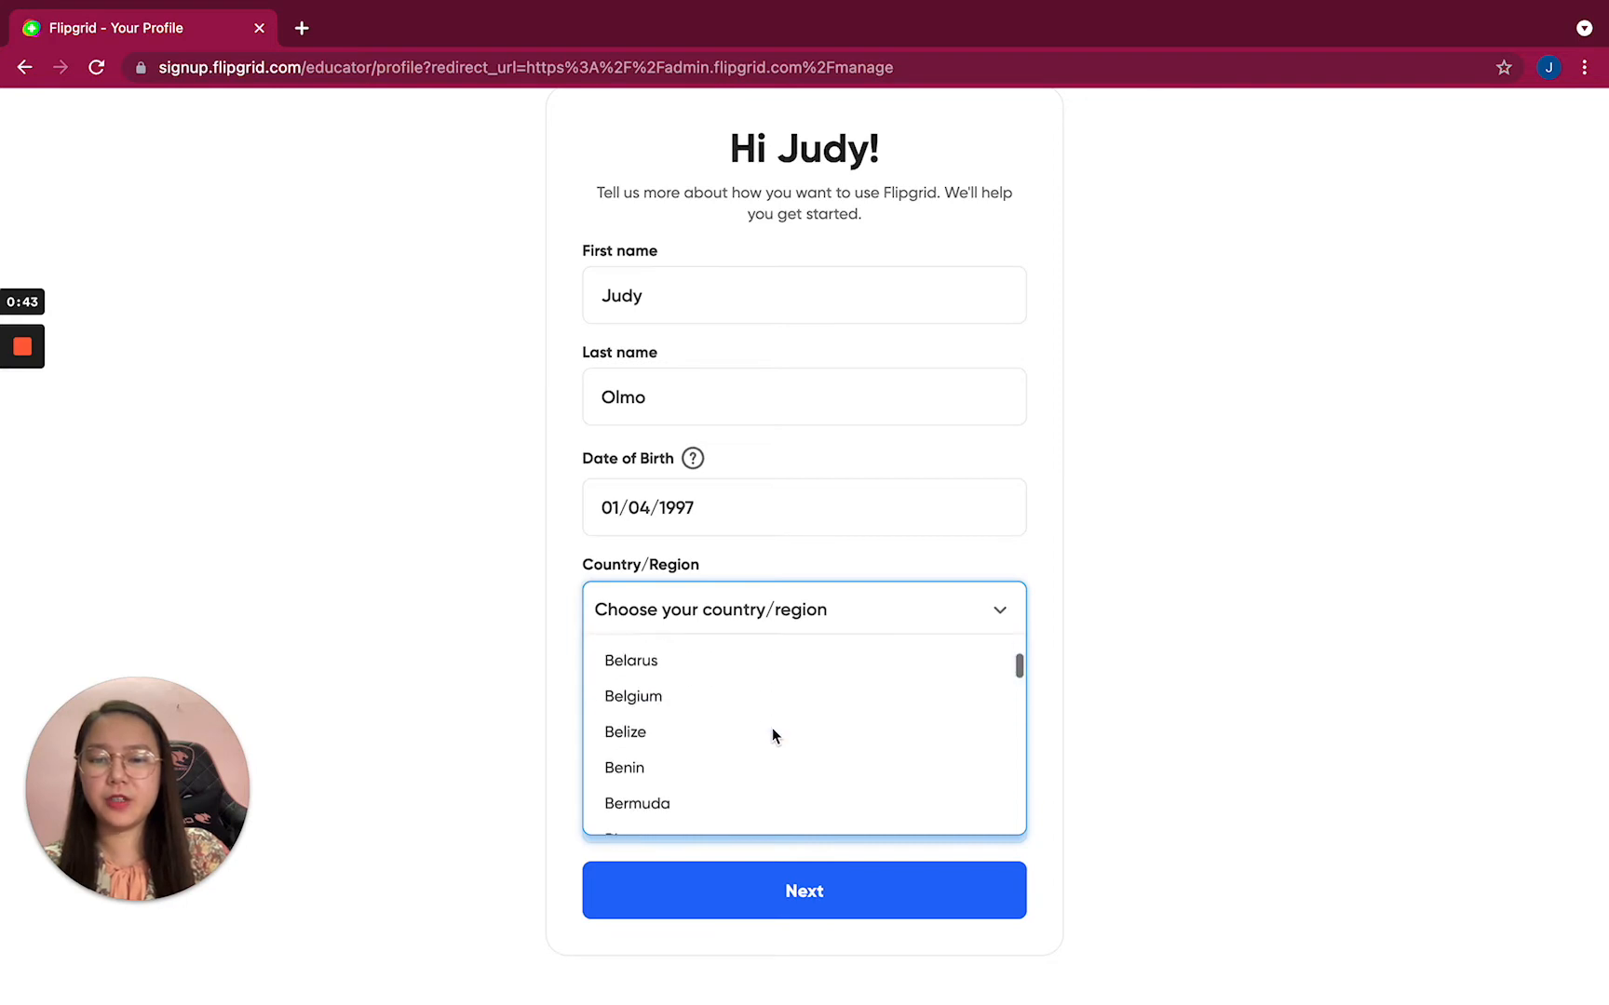
scroll(down, 3)
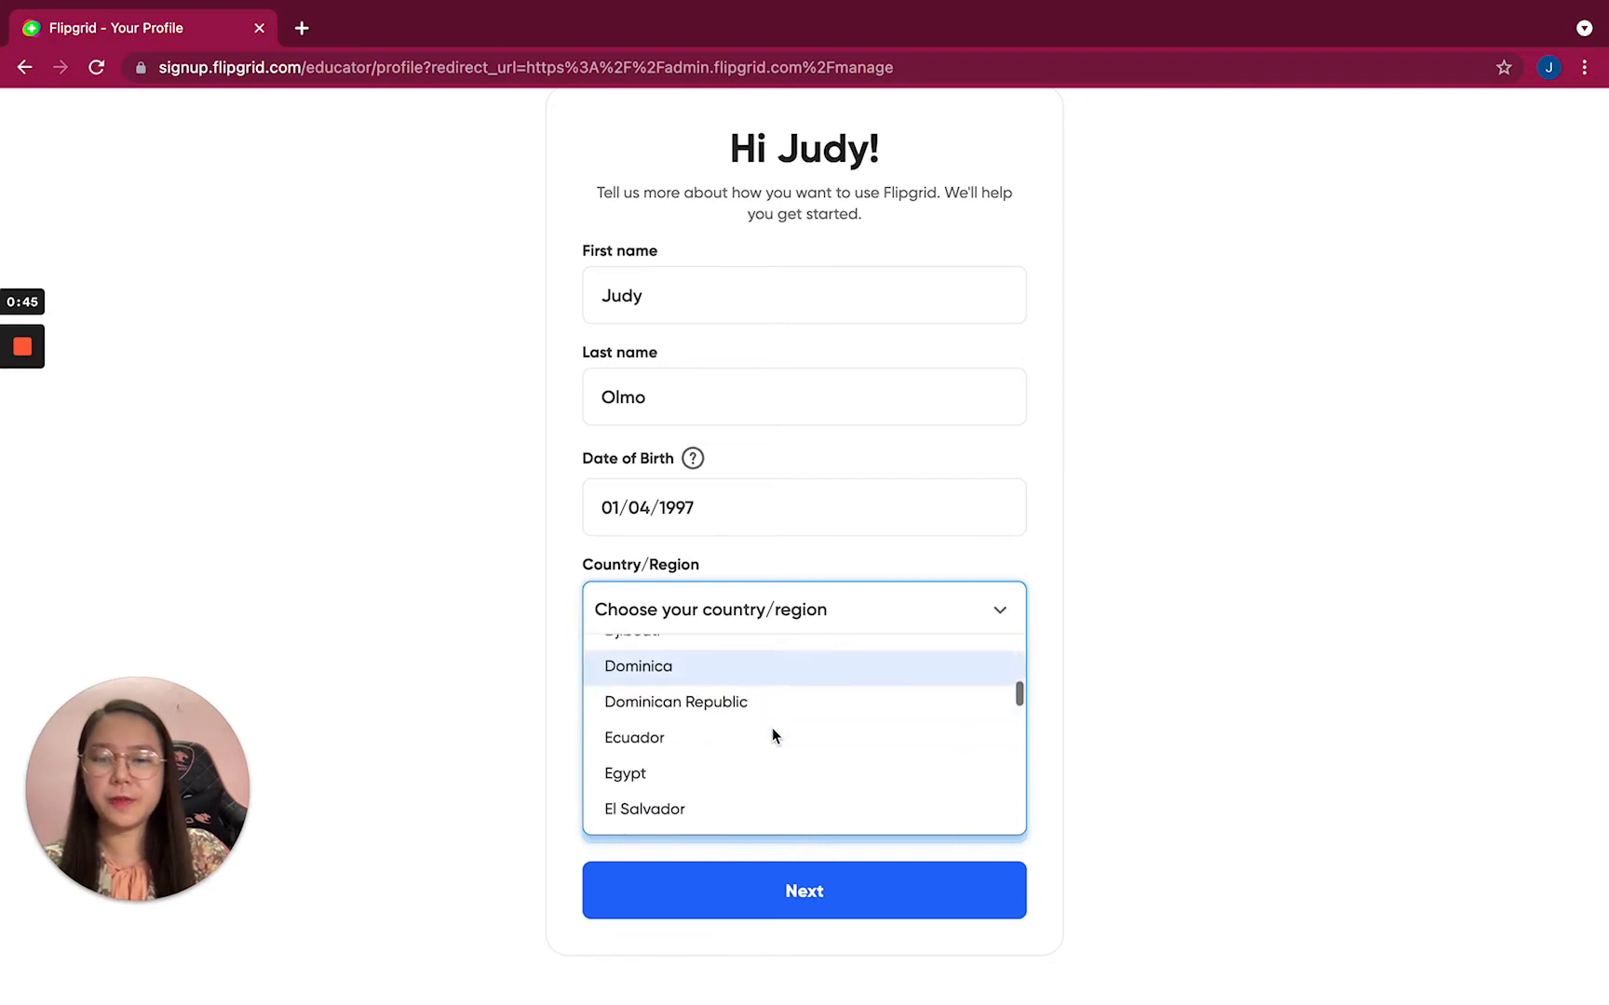
scroll(down, 3)
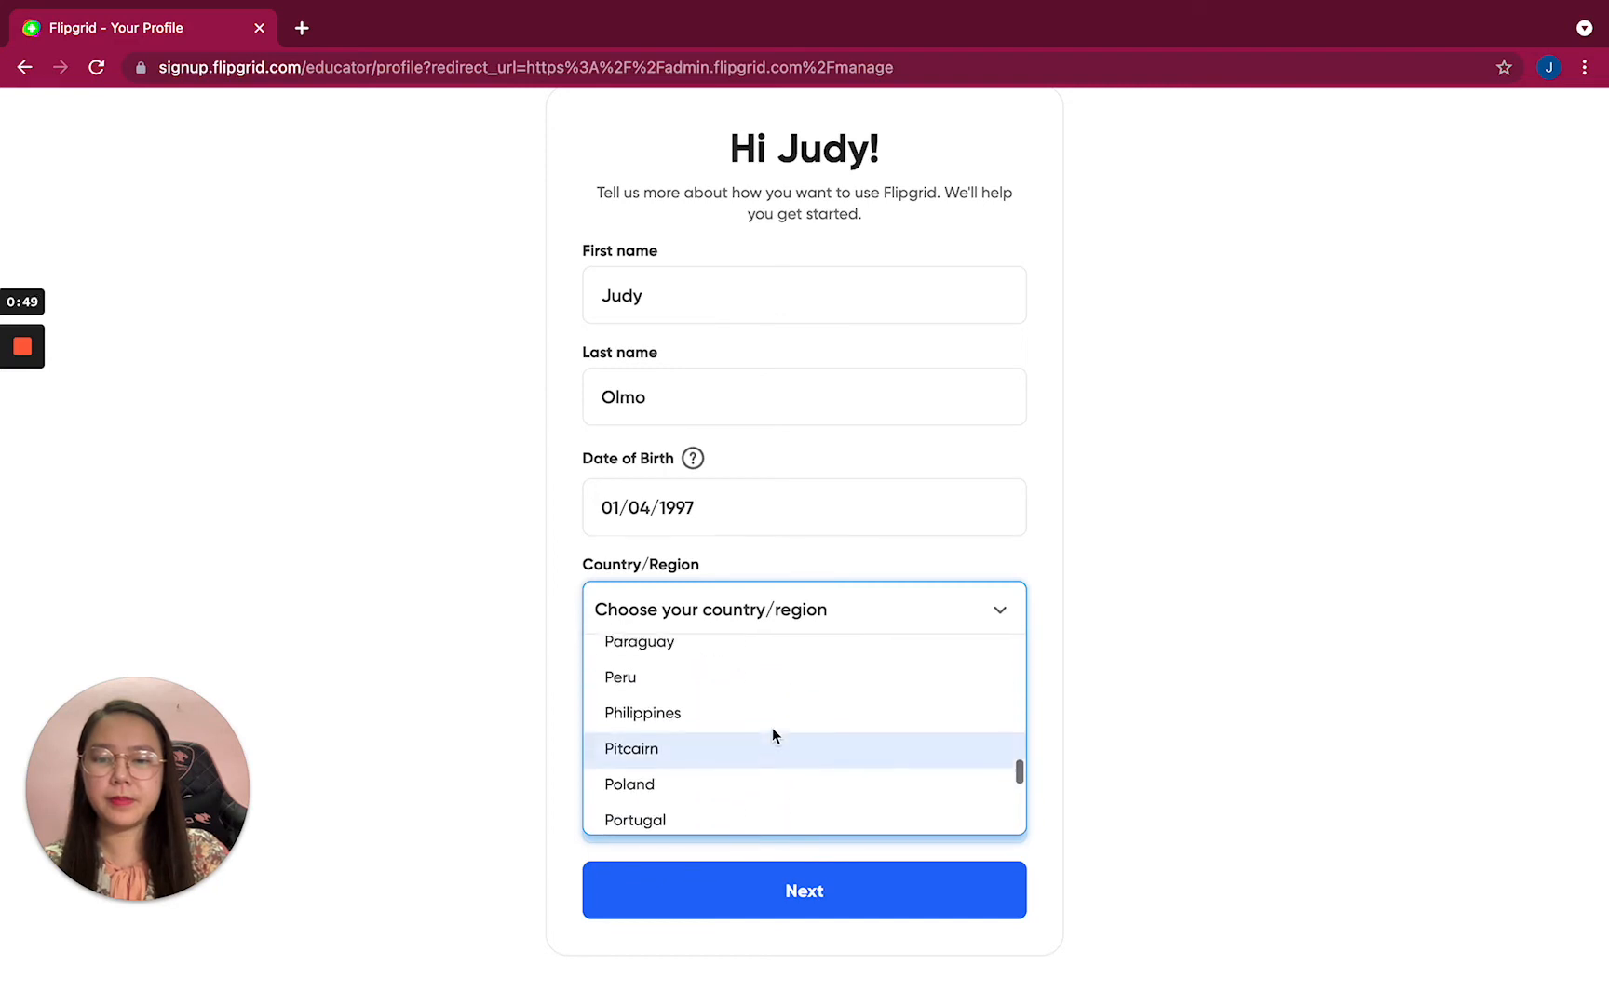
scroll(up, 3)
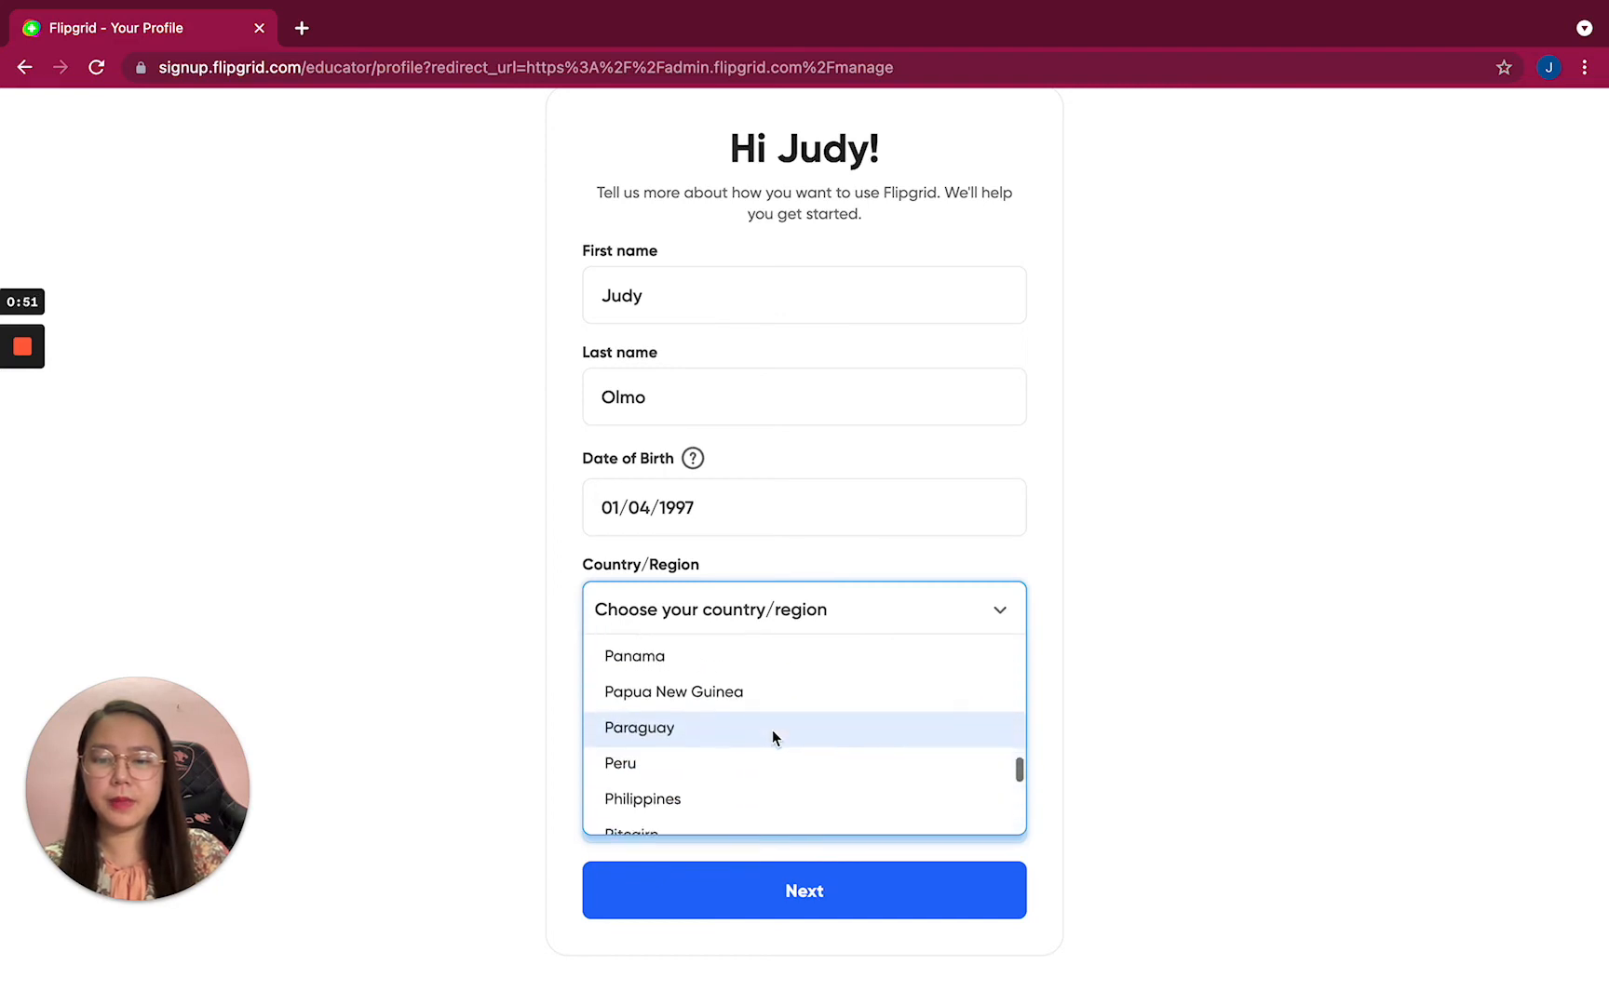
Step: Choose the Education - High School (ages 14-18) community and submit the profile
click(642, 799)
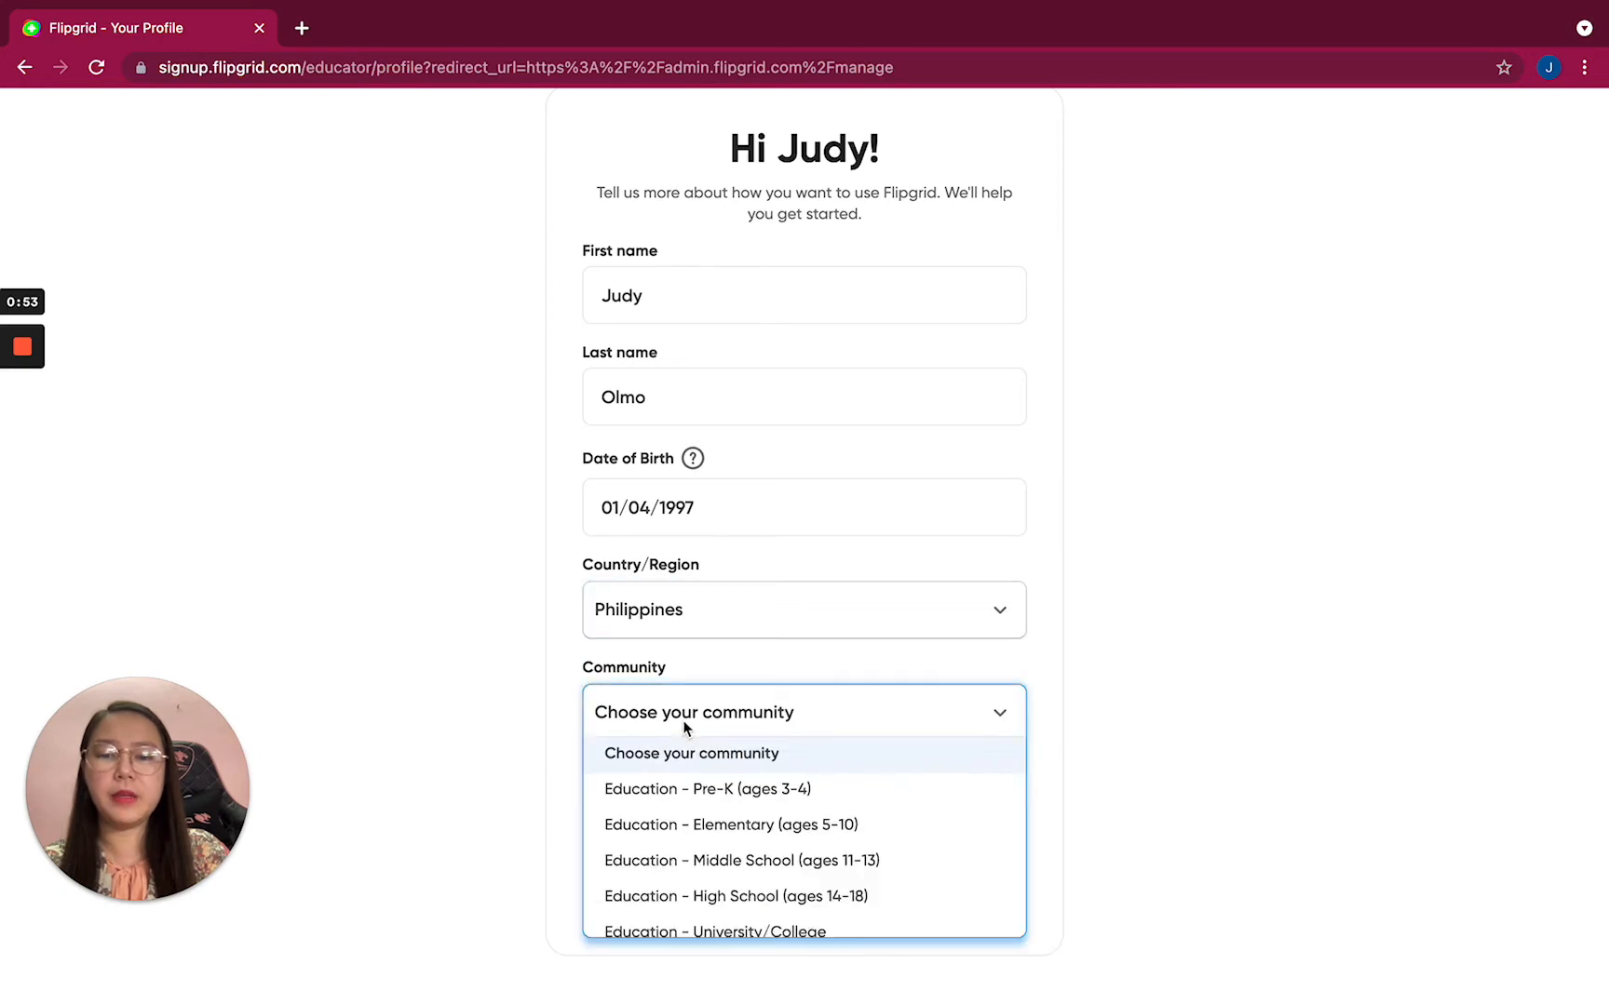
mouse_move(719, 830)
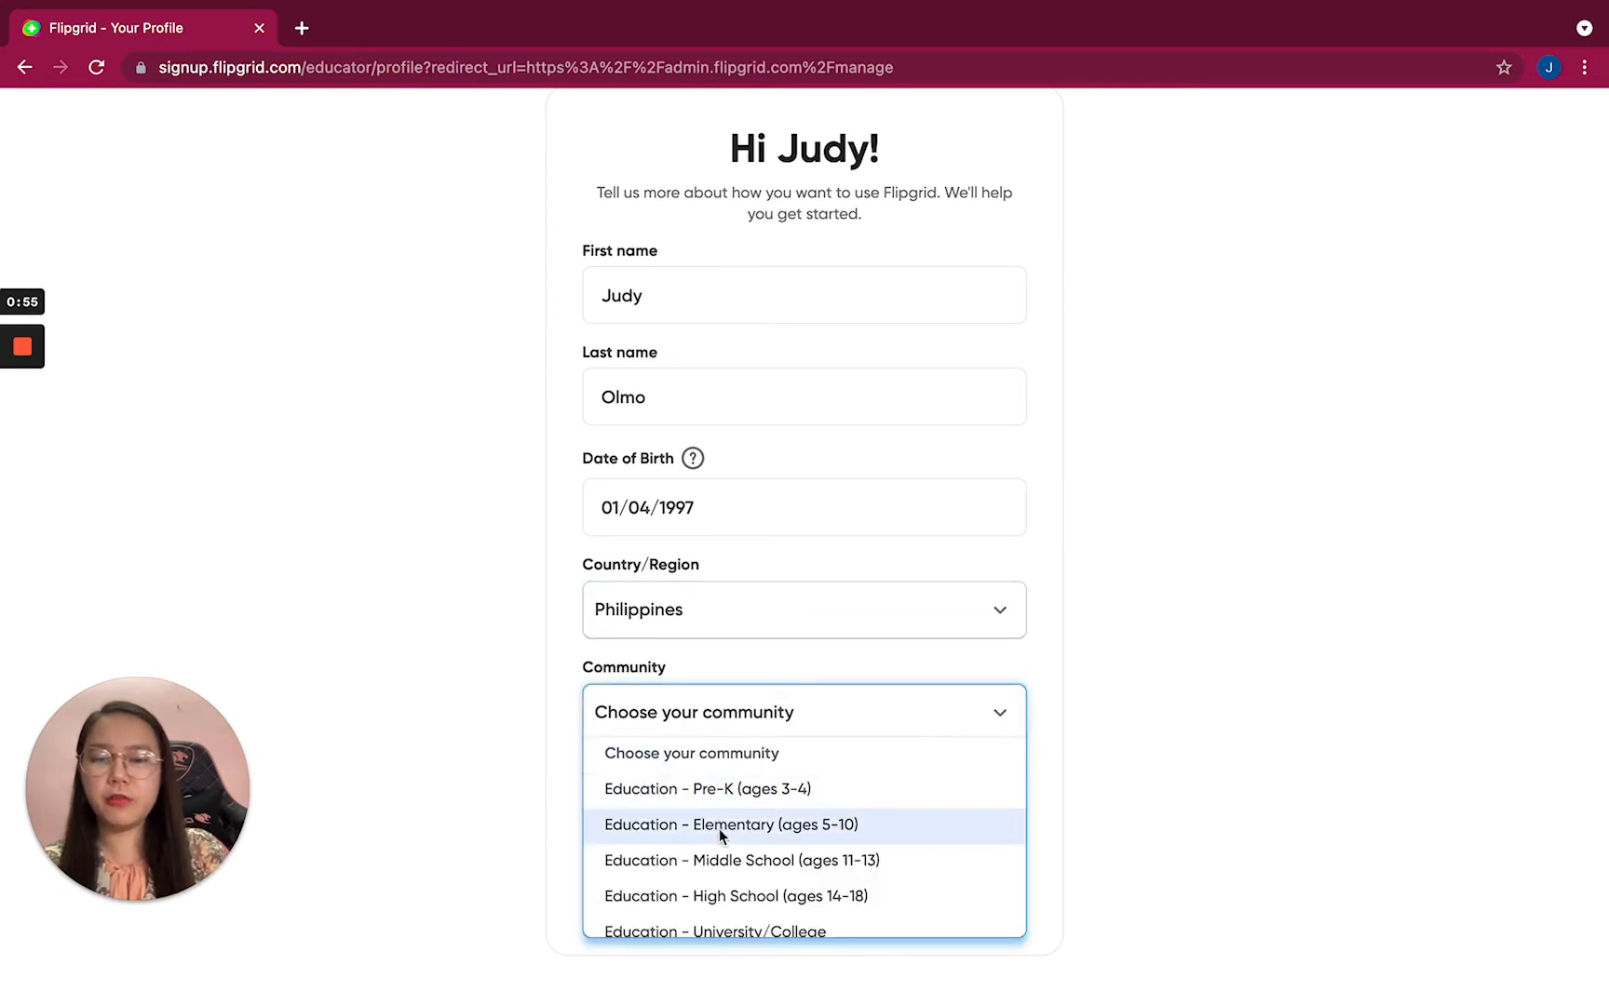
click(736, 895)
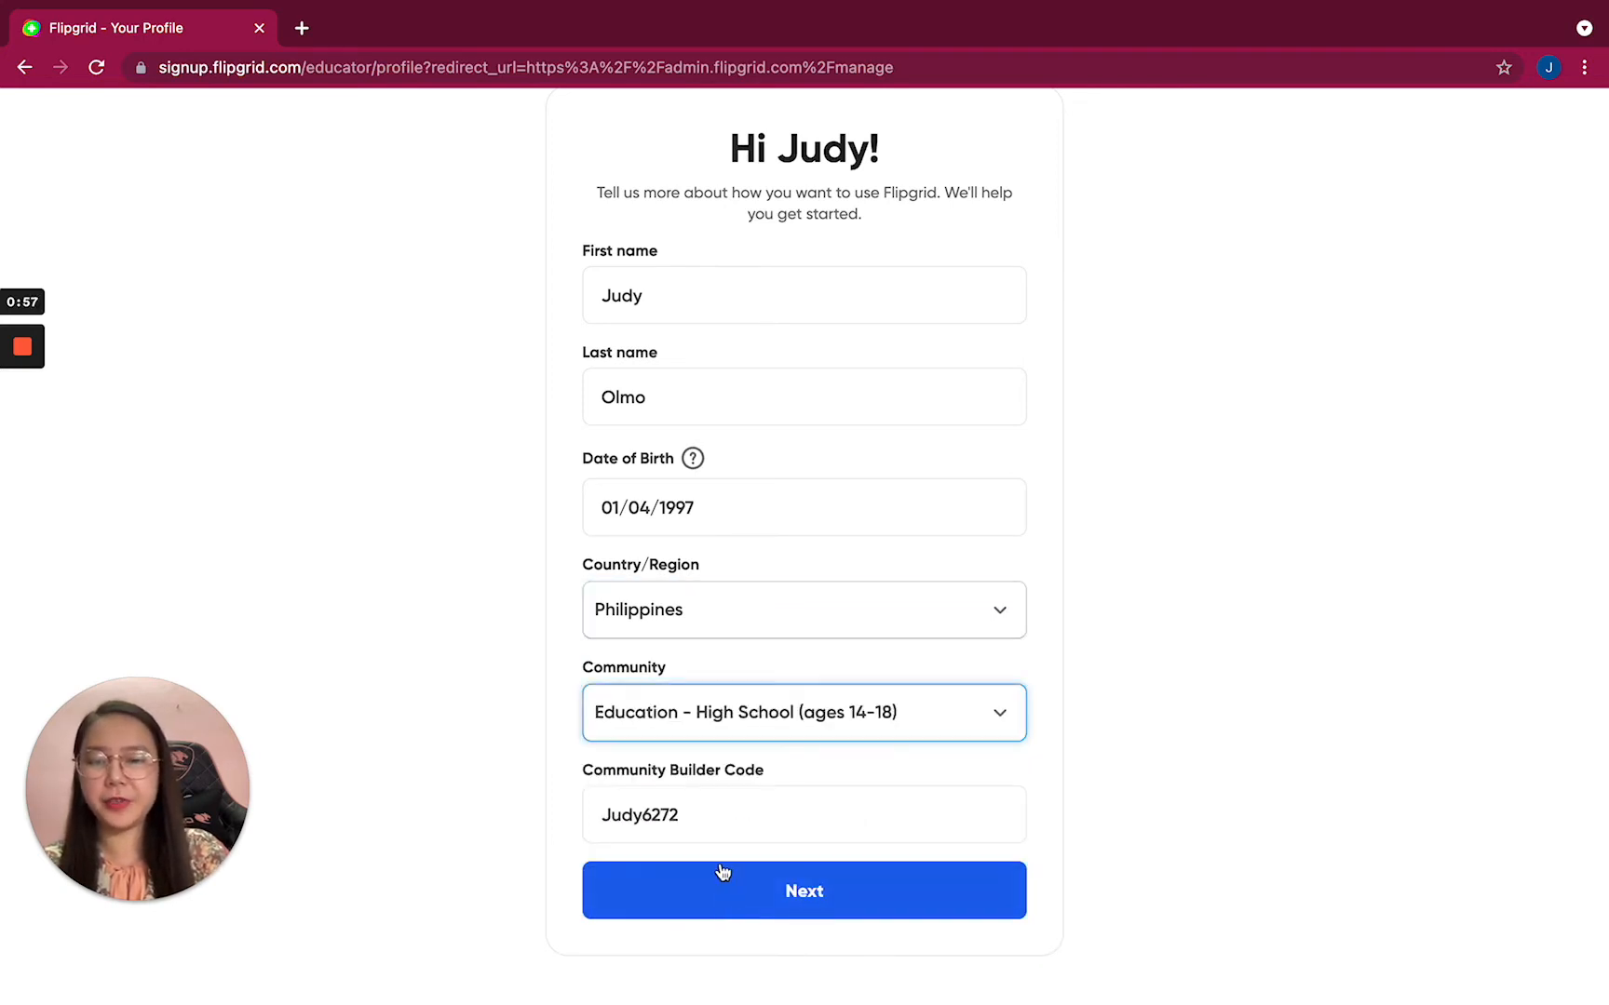
mouse_move(715, 913)
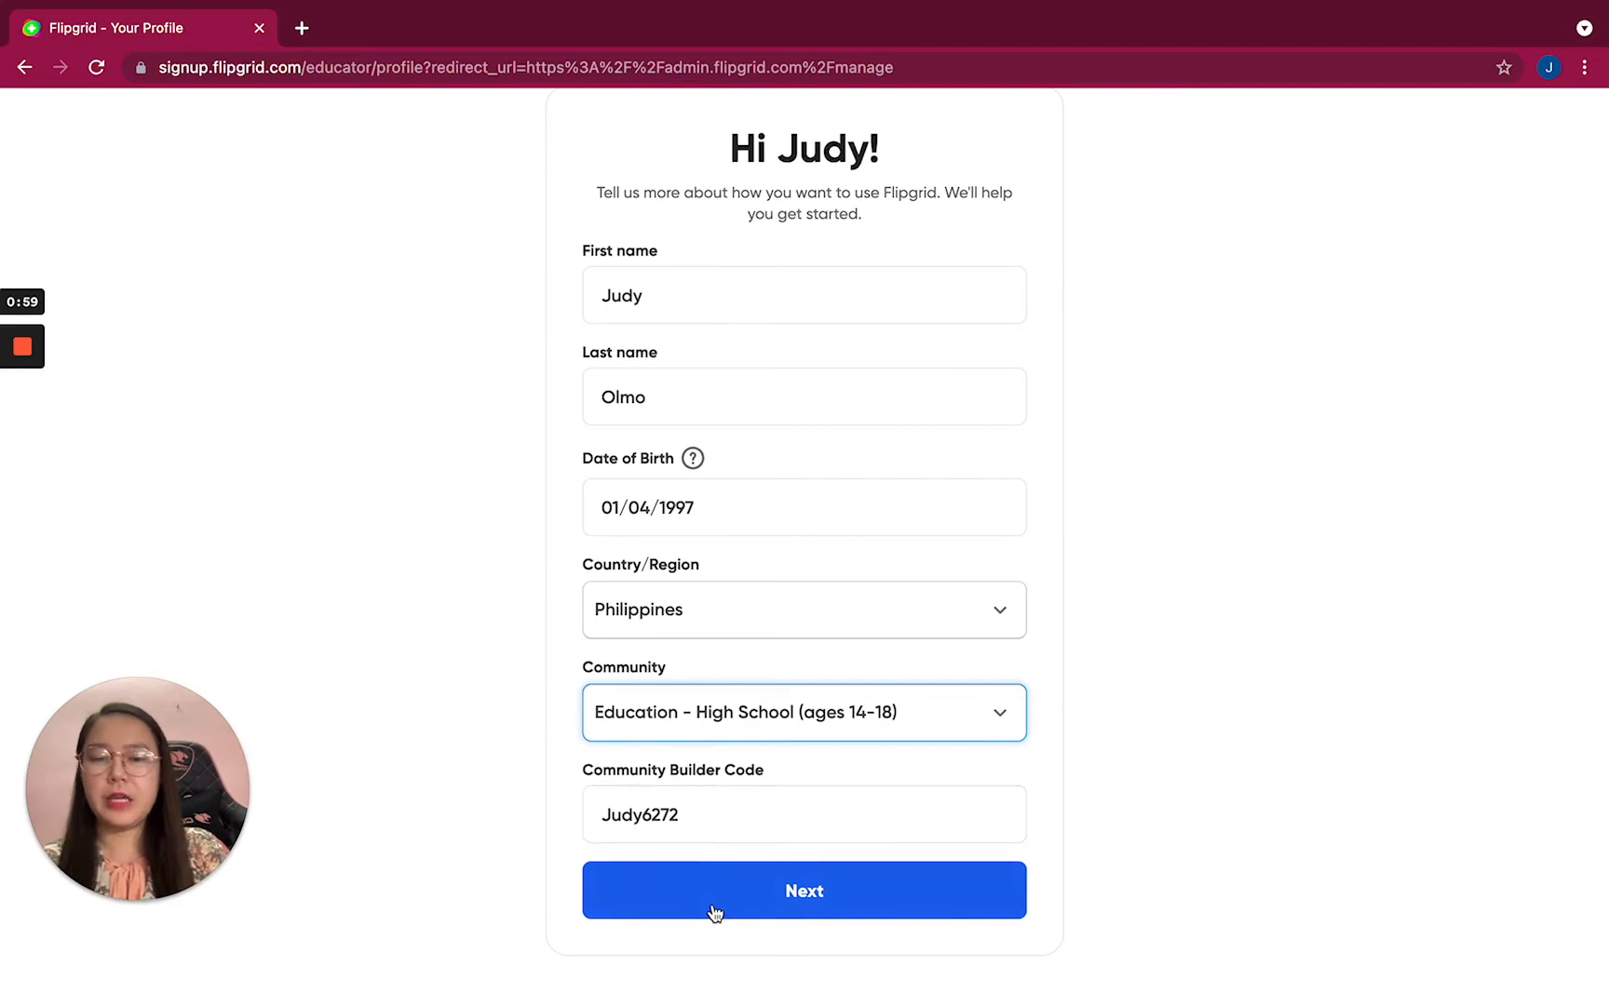
click(802, 890)
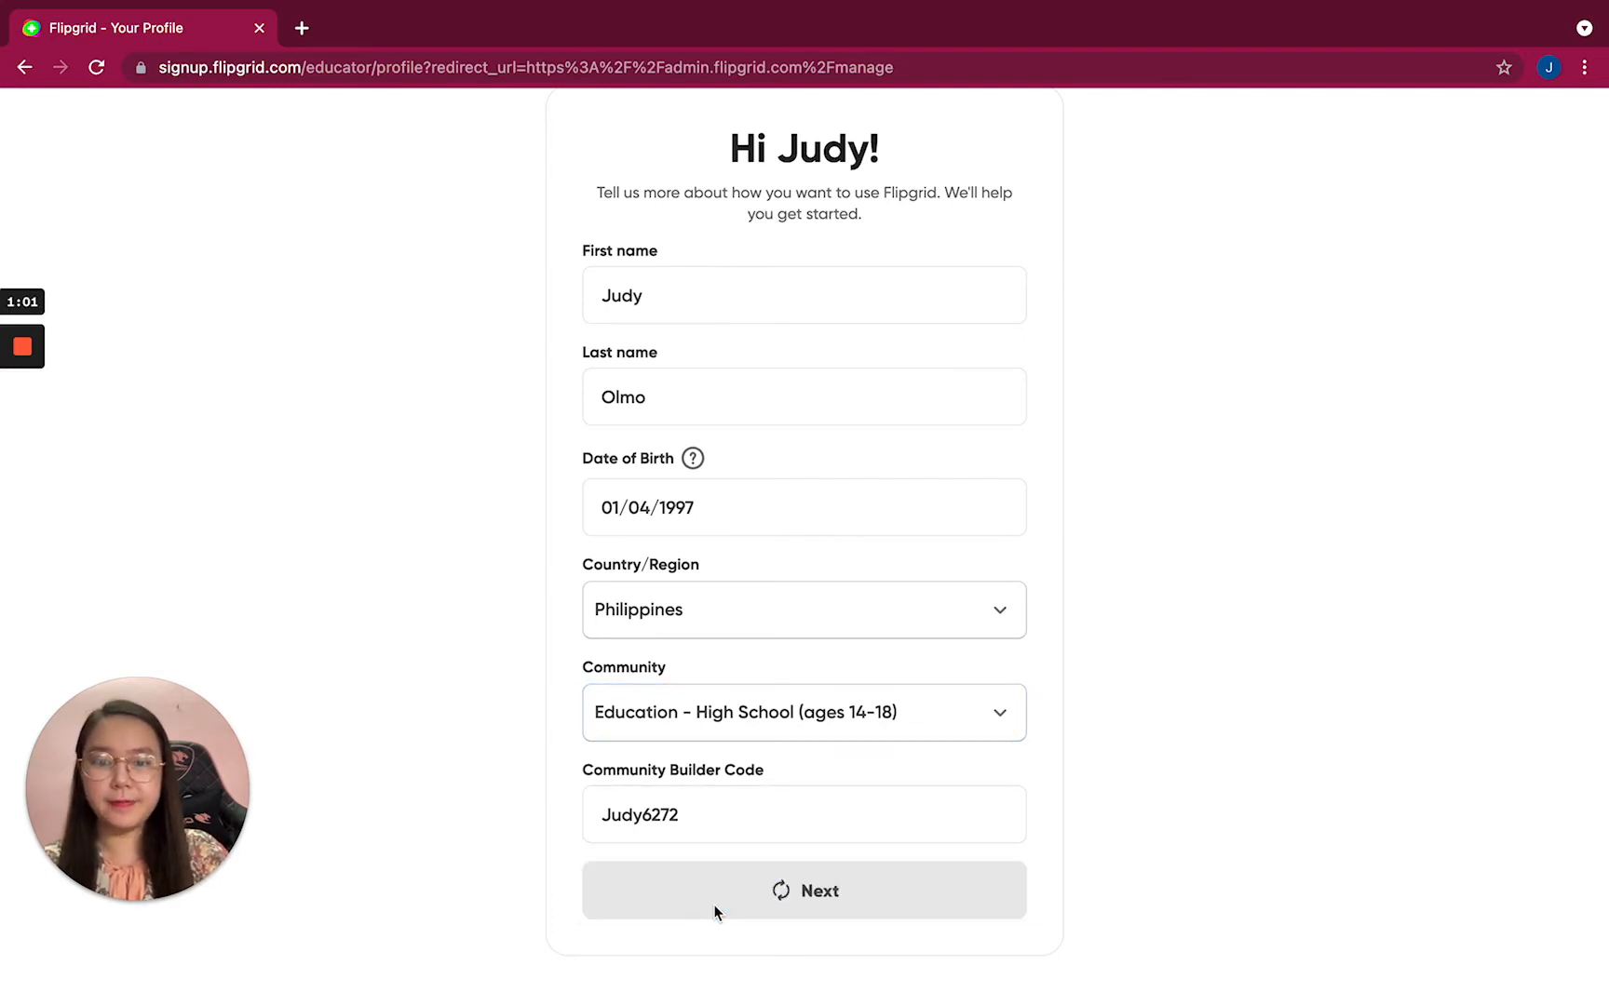
click(802, 890)
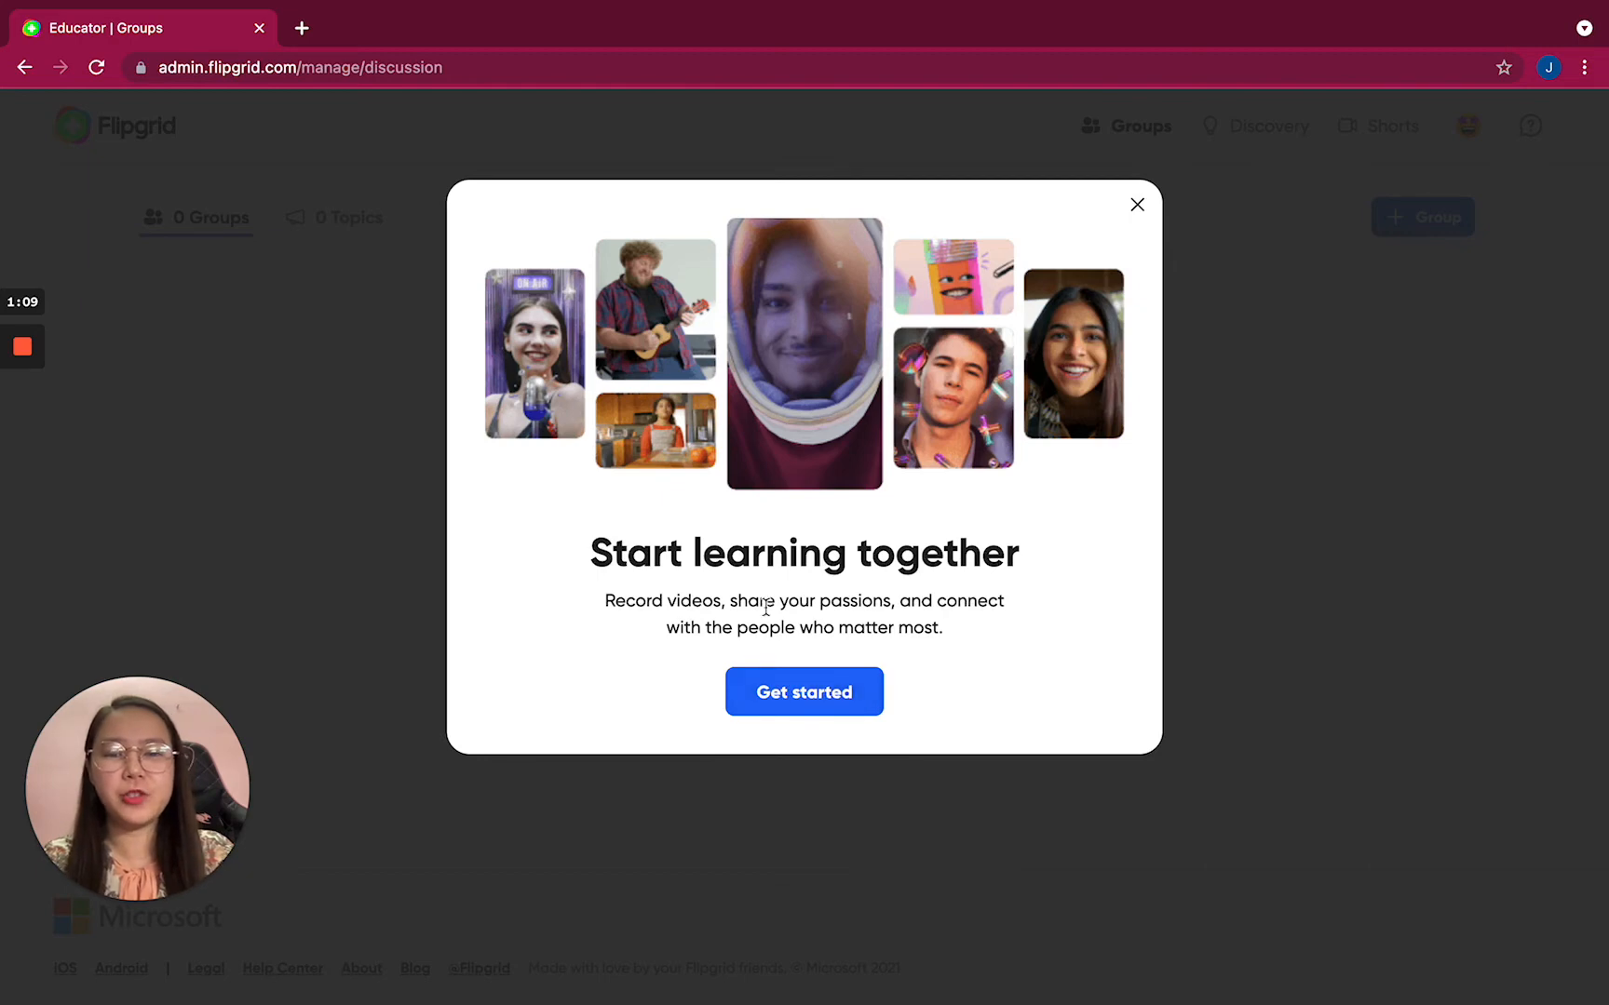
Step: Dismiss the 'Start learning together' welcome popup to reach the Groups dashboard
click(803, 691)
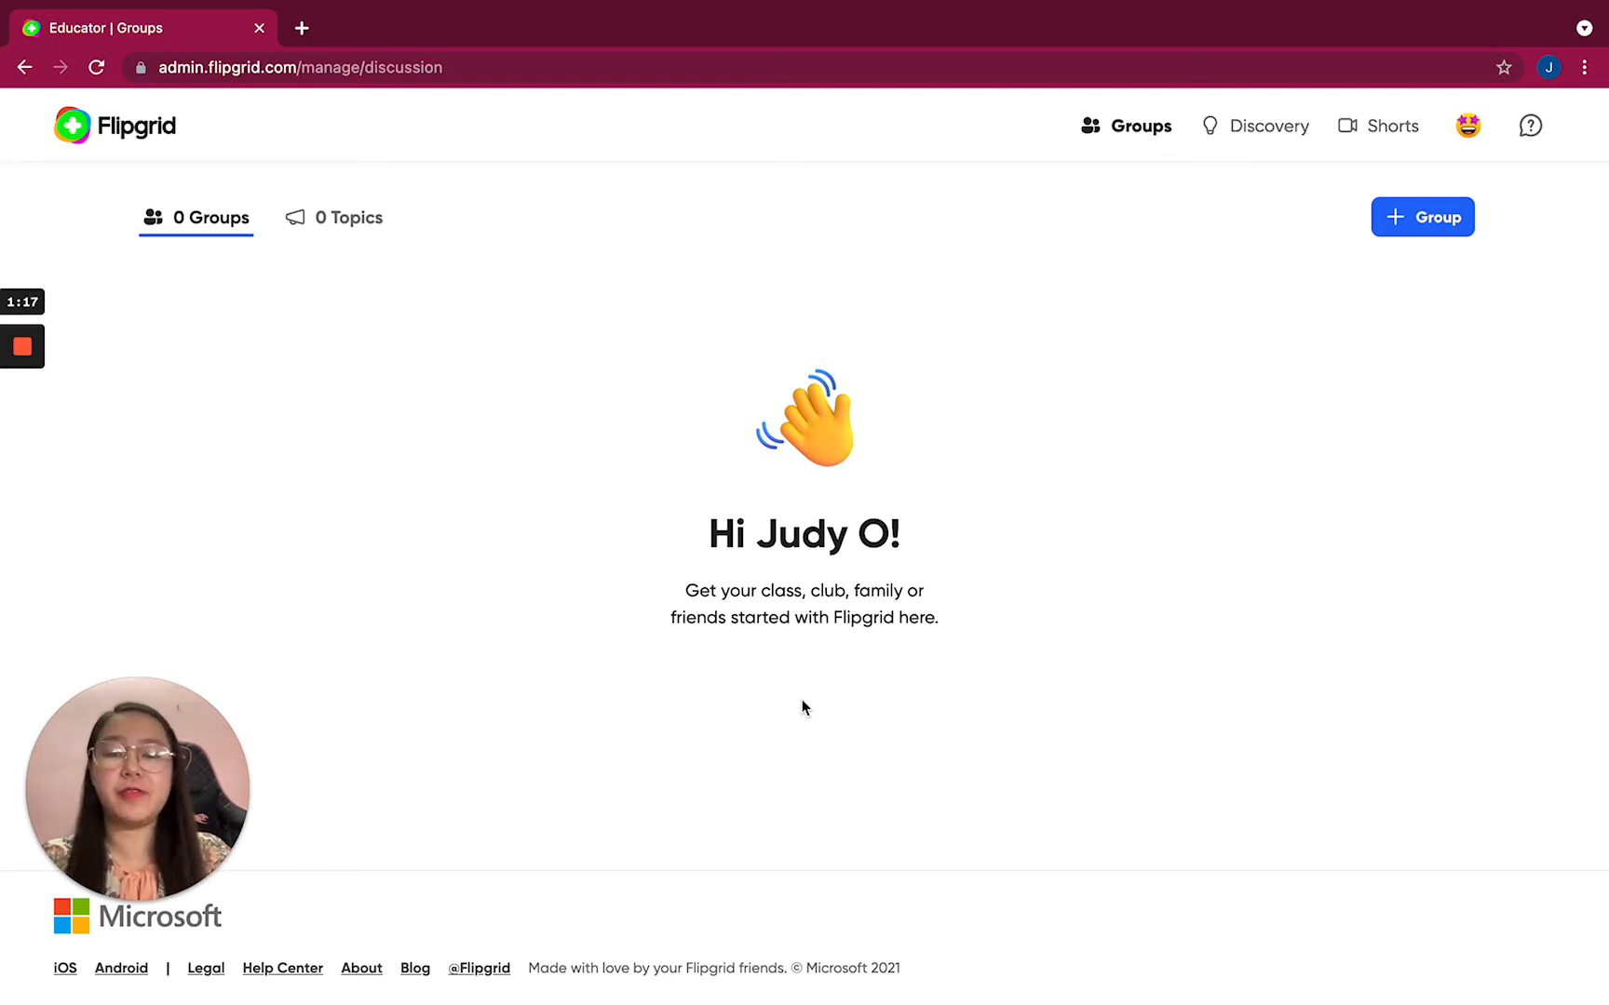
mouse_move(1441, 258)
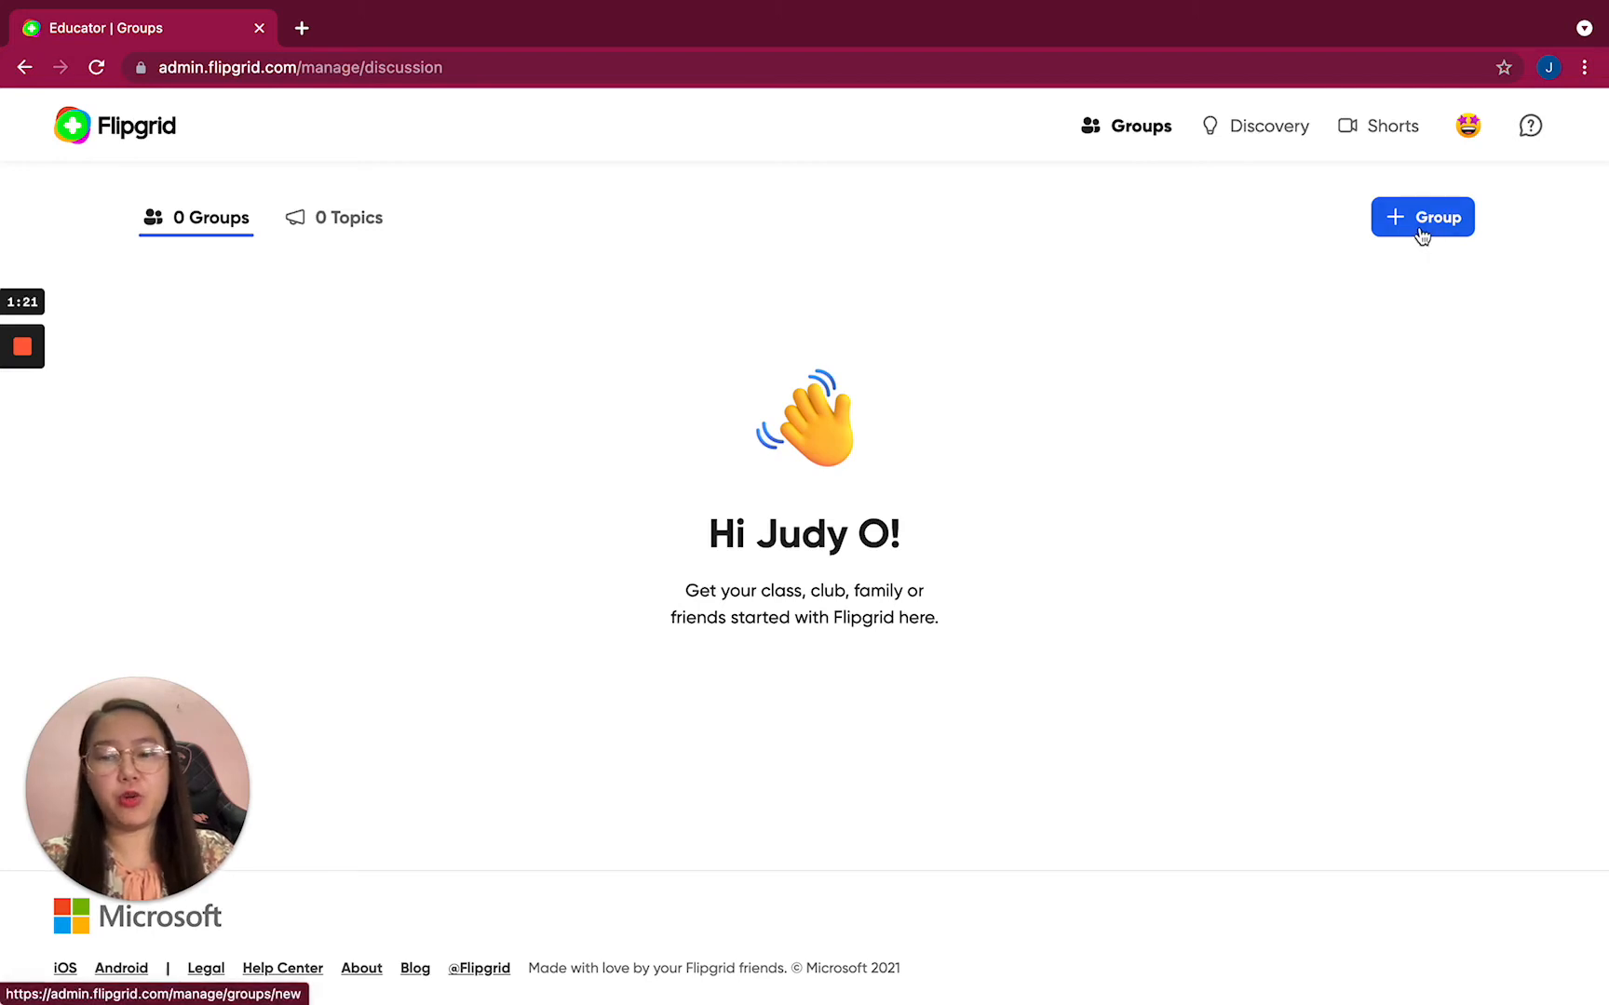
Step: Start a new group named 'Math Group'
click(1423, 216)
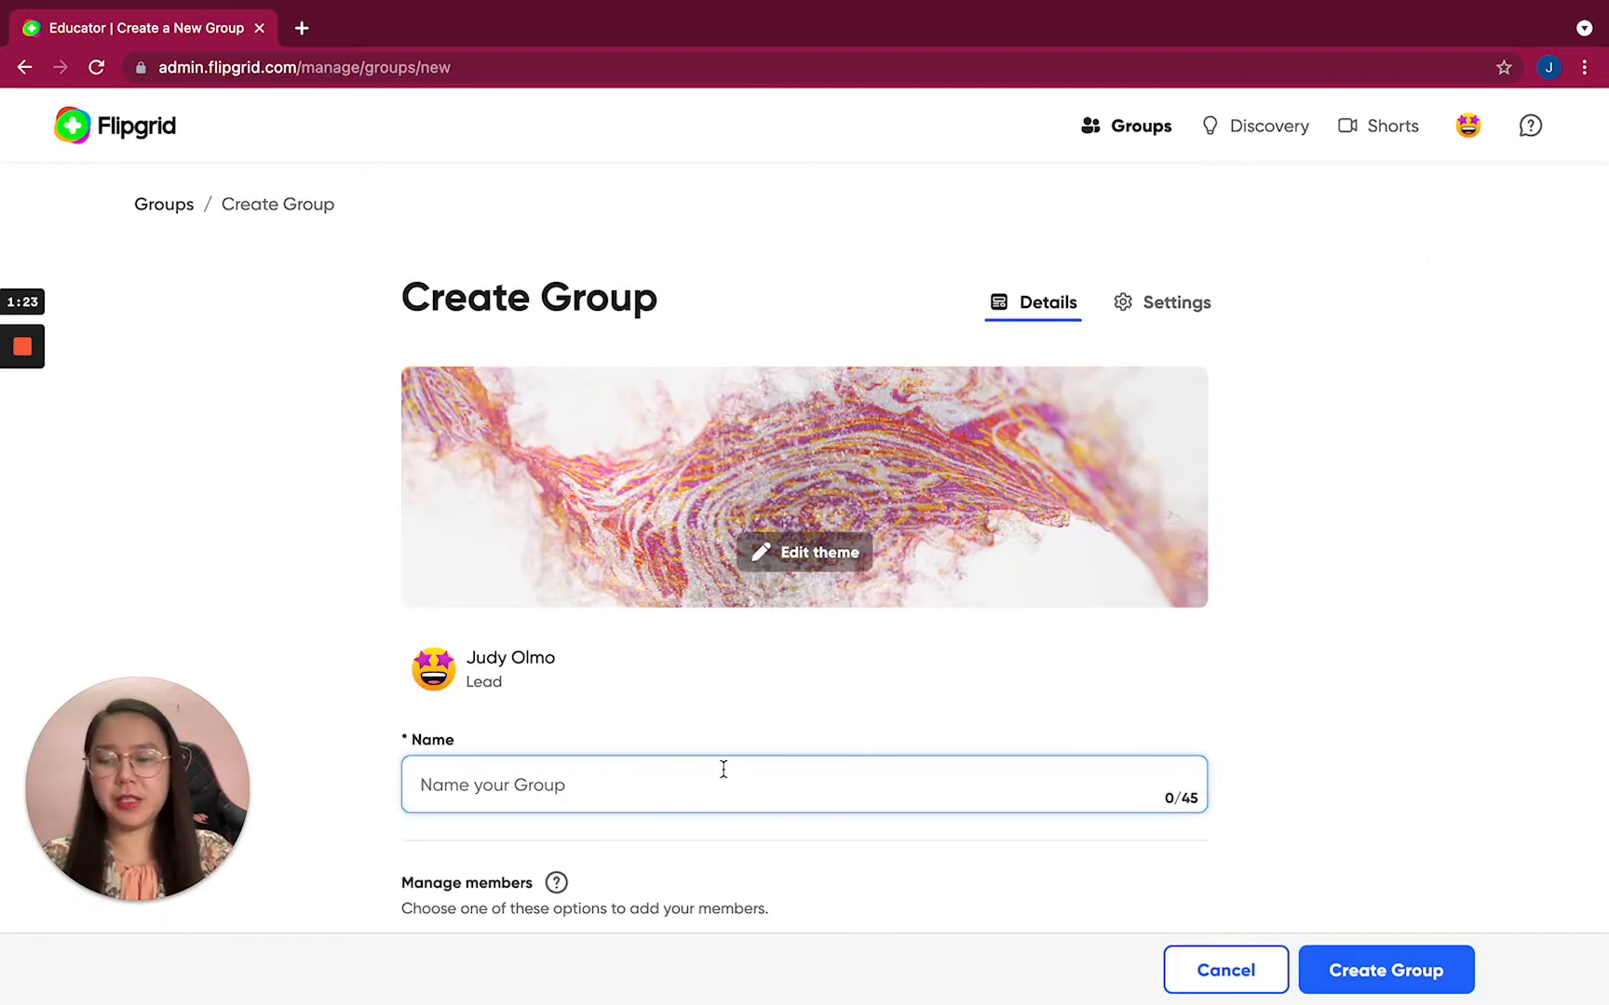
text(COBN)
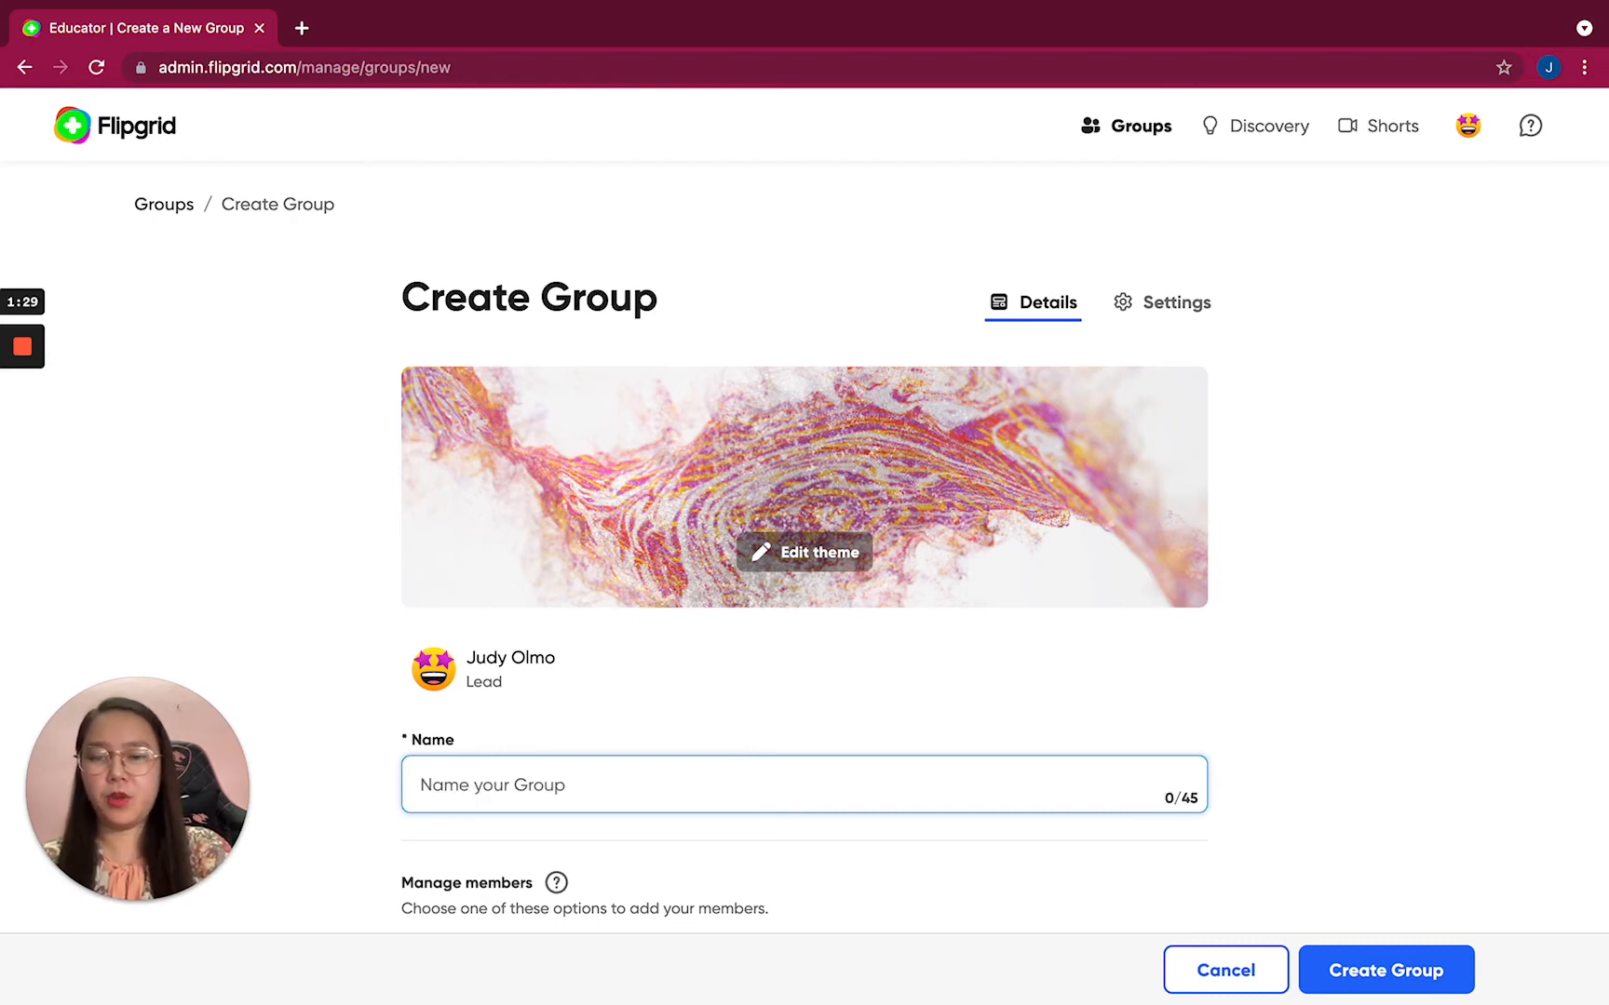
text(Math Gro)
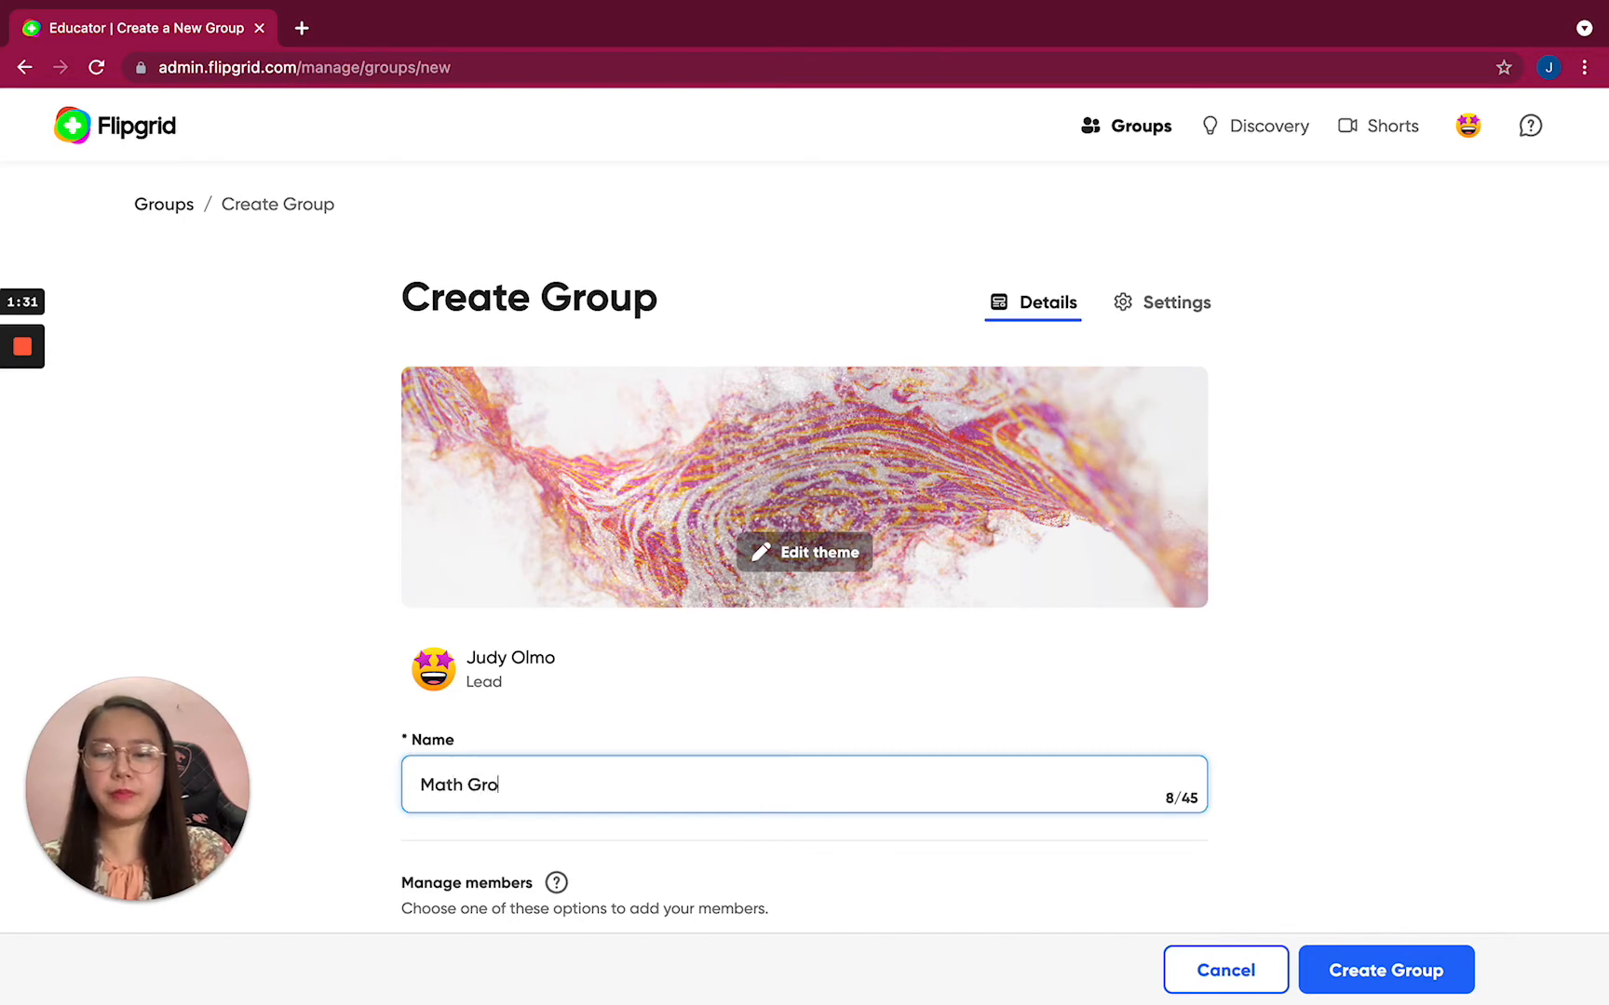
text(up)
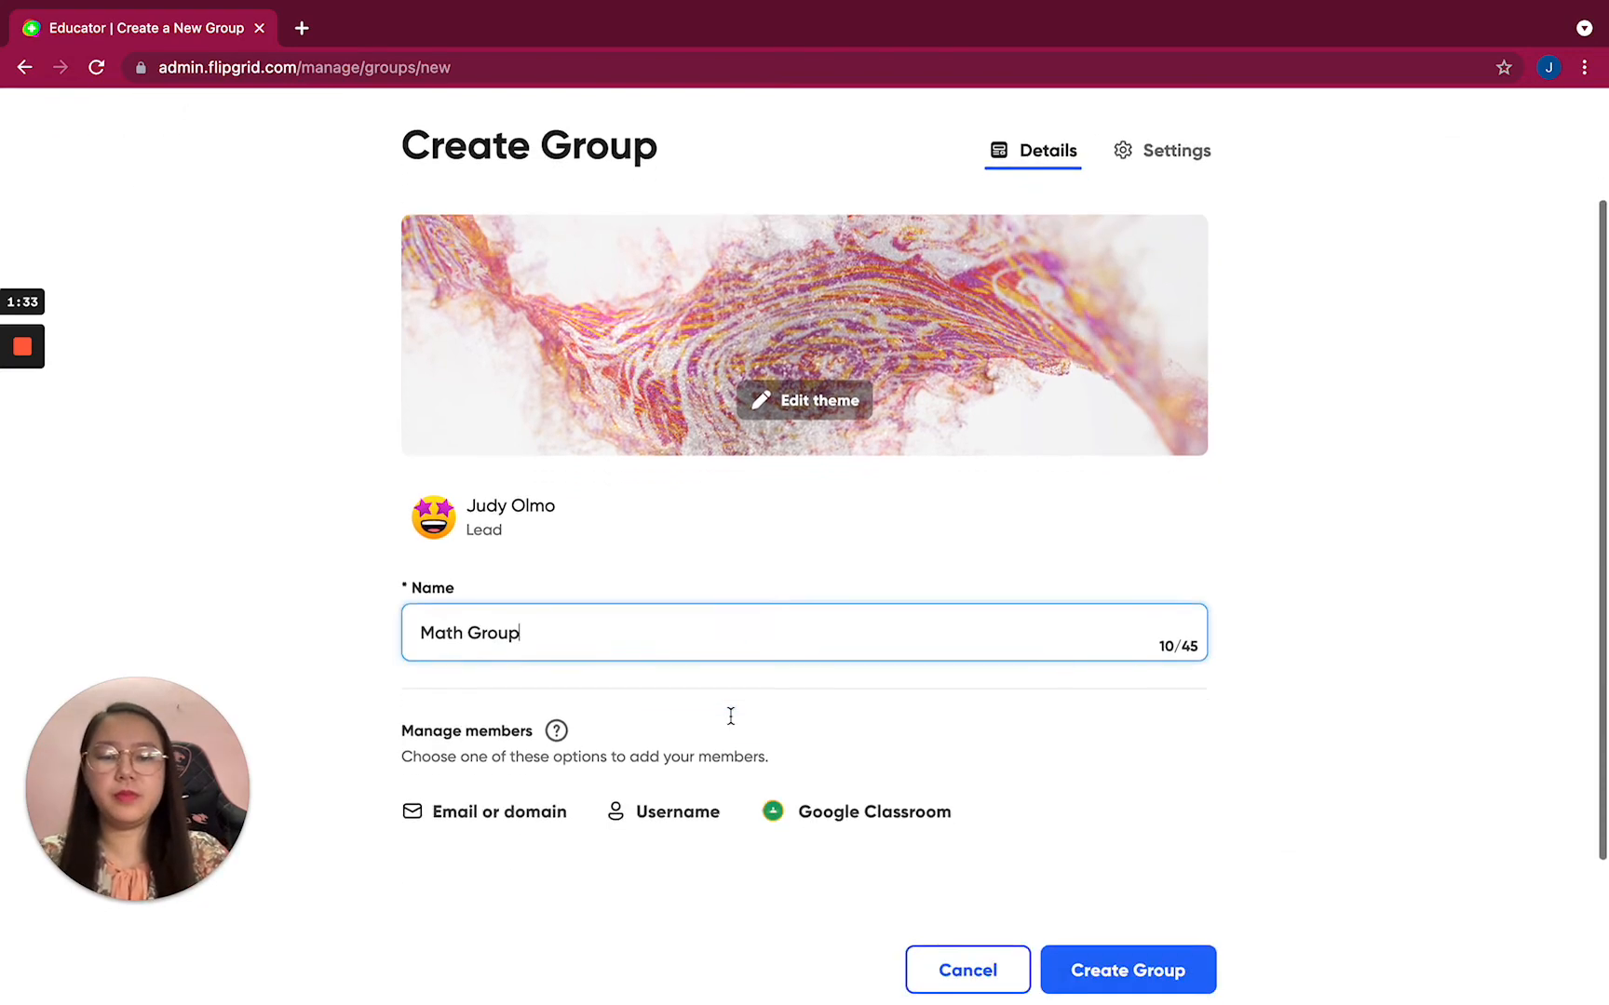
scroll(down, 3)
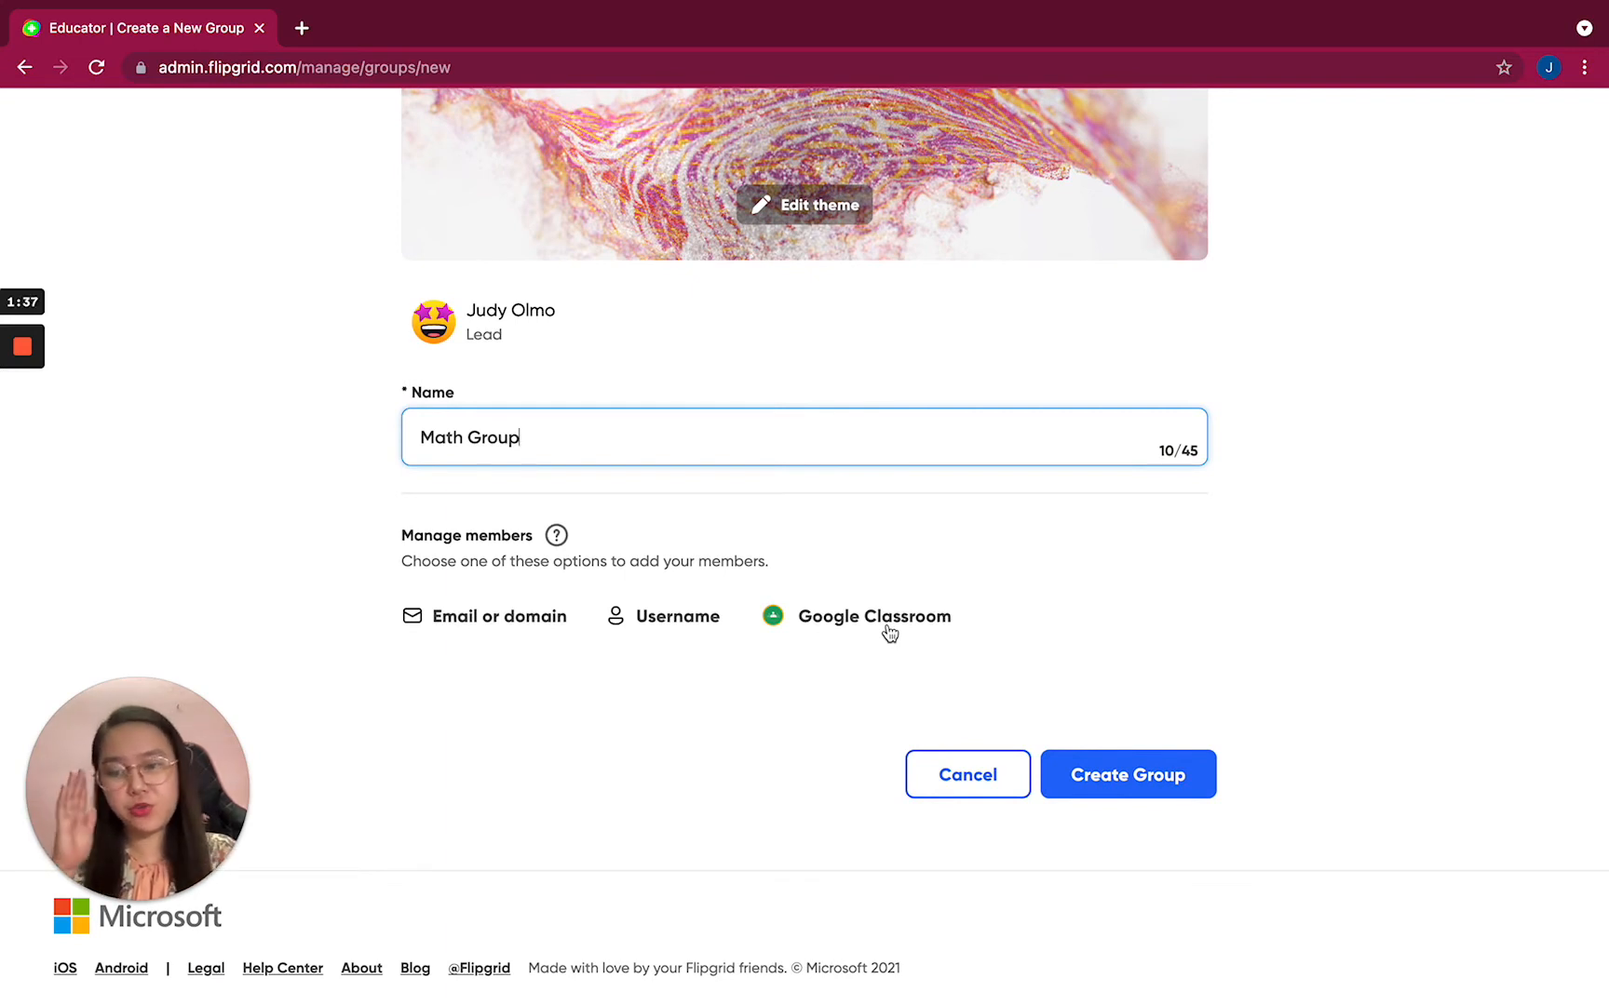
click(501, 616)
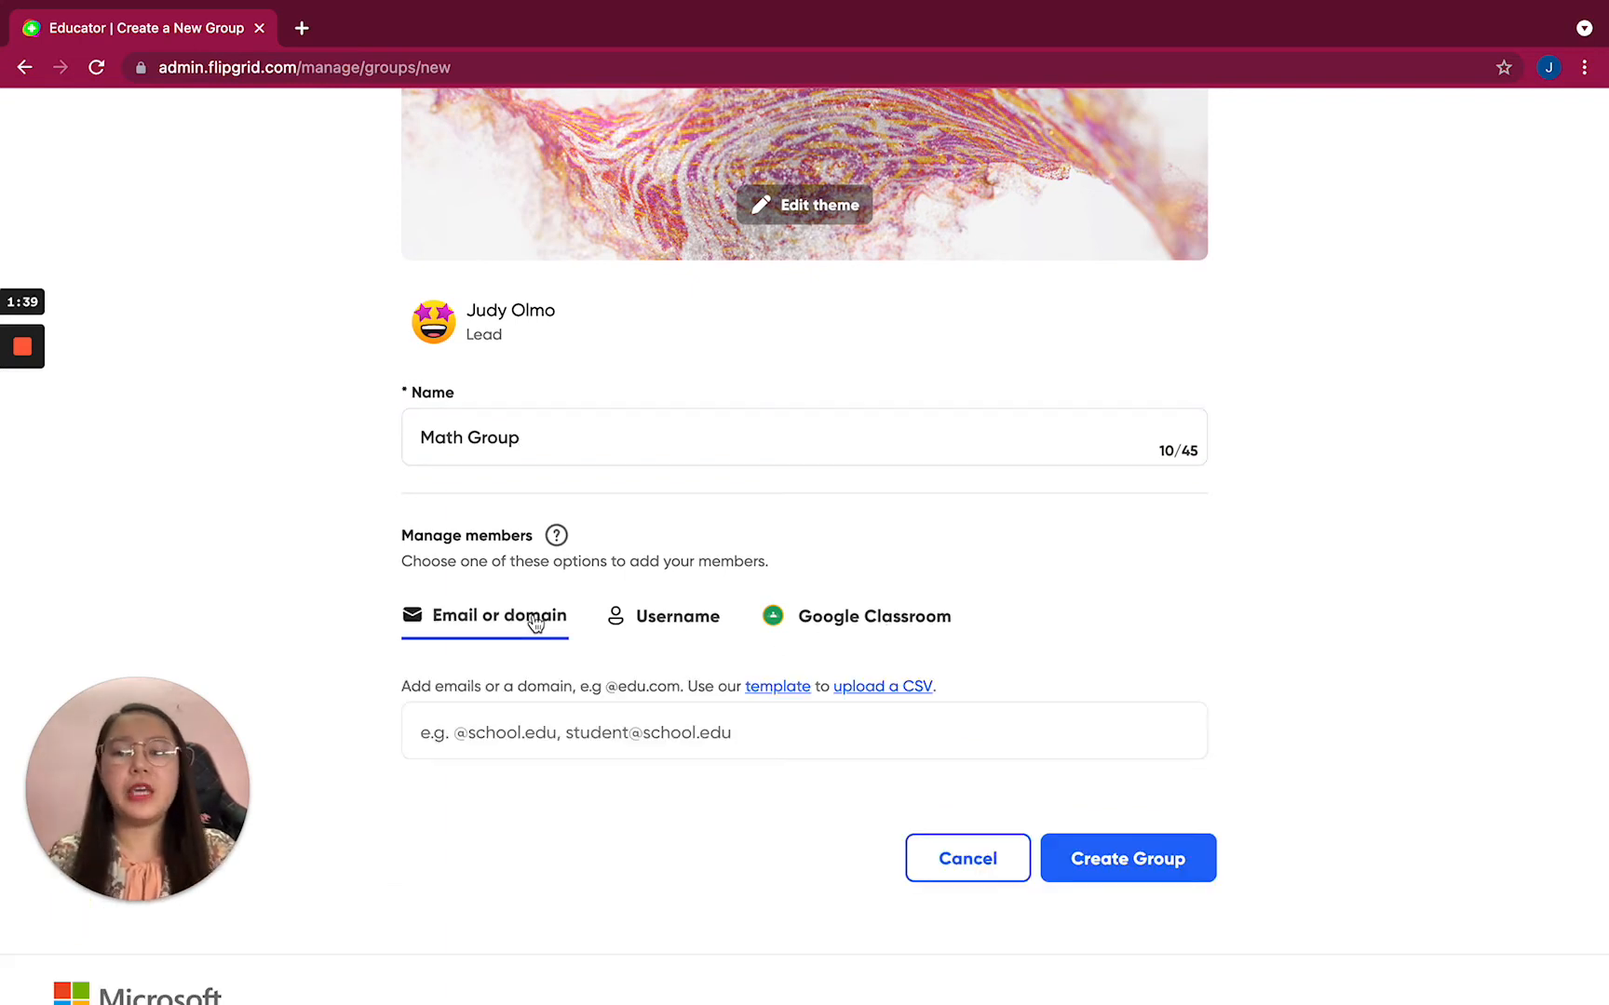
click(805, 731)
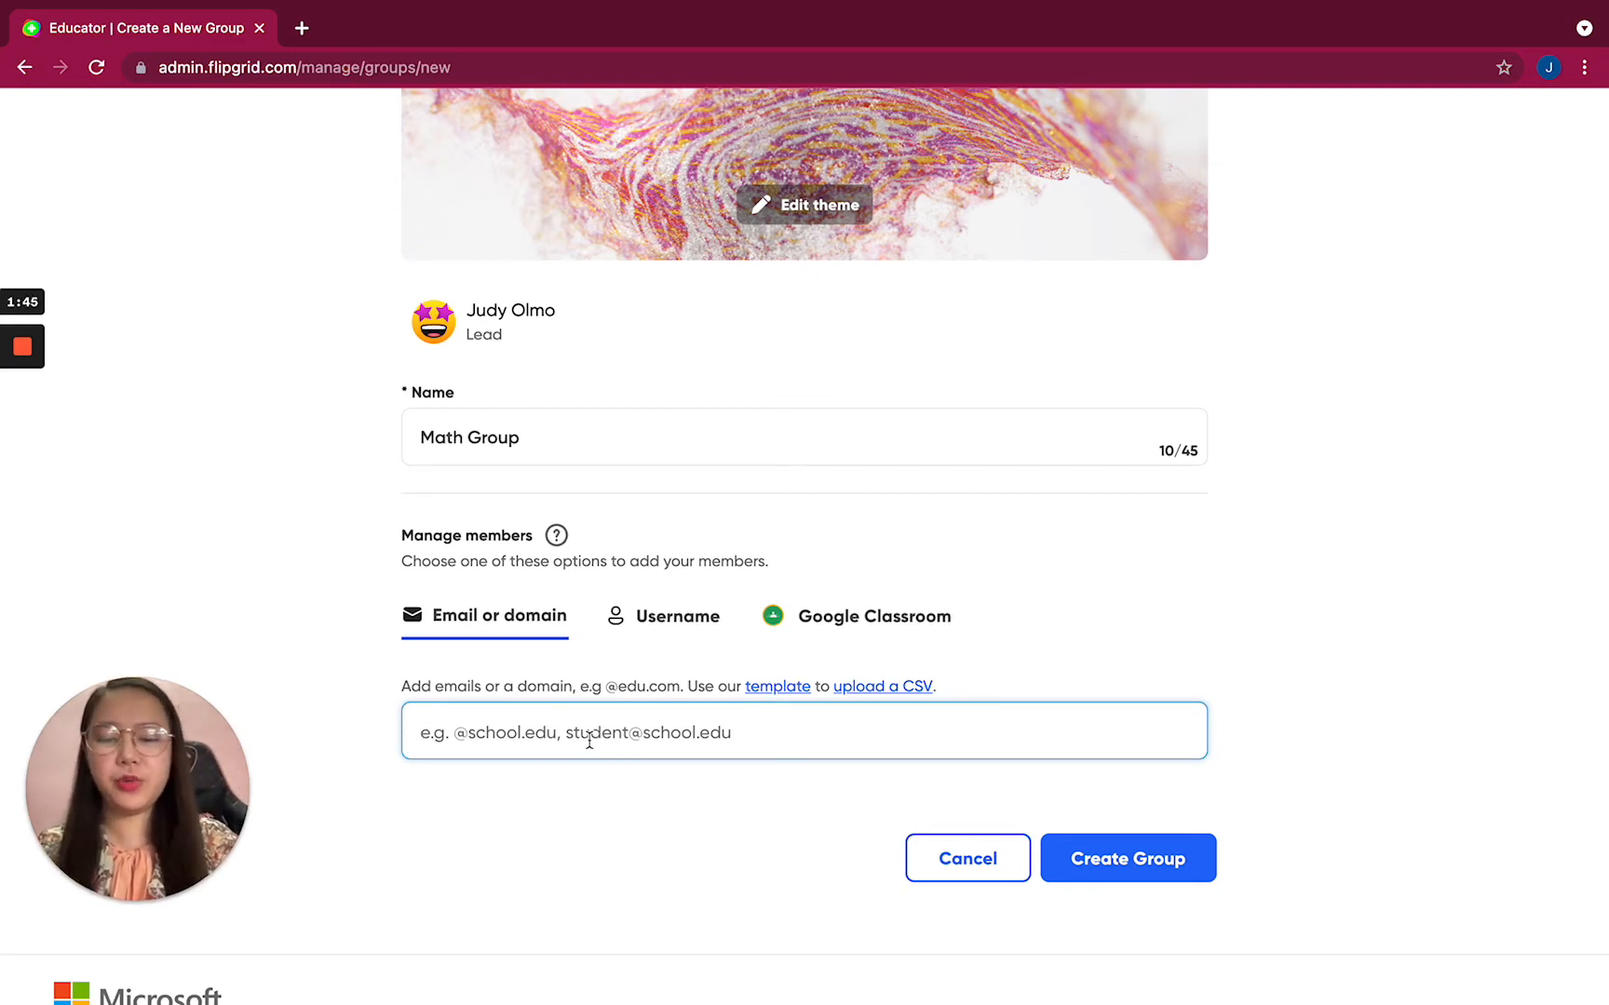
text(@deped.)
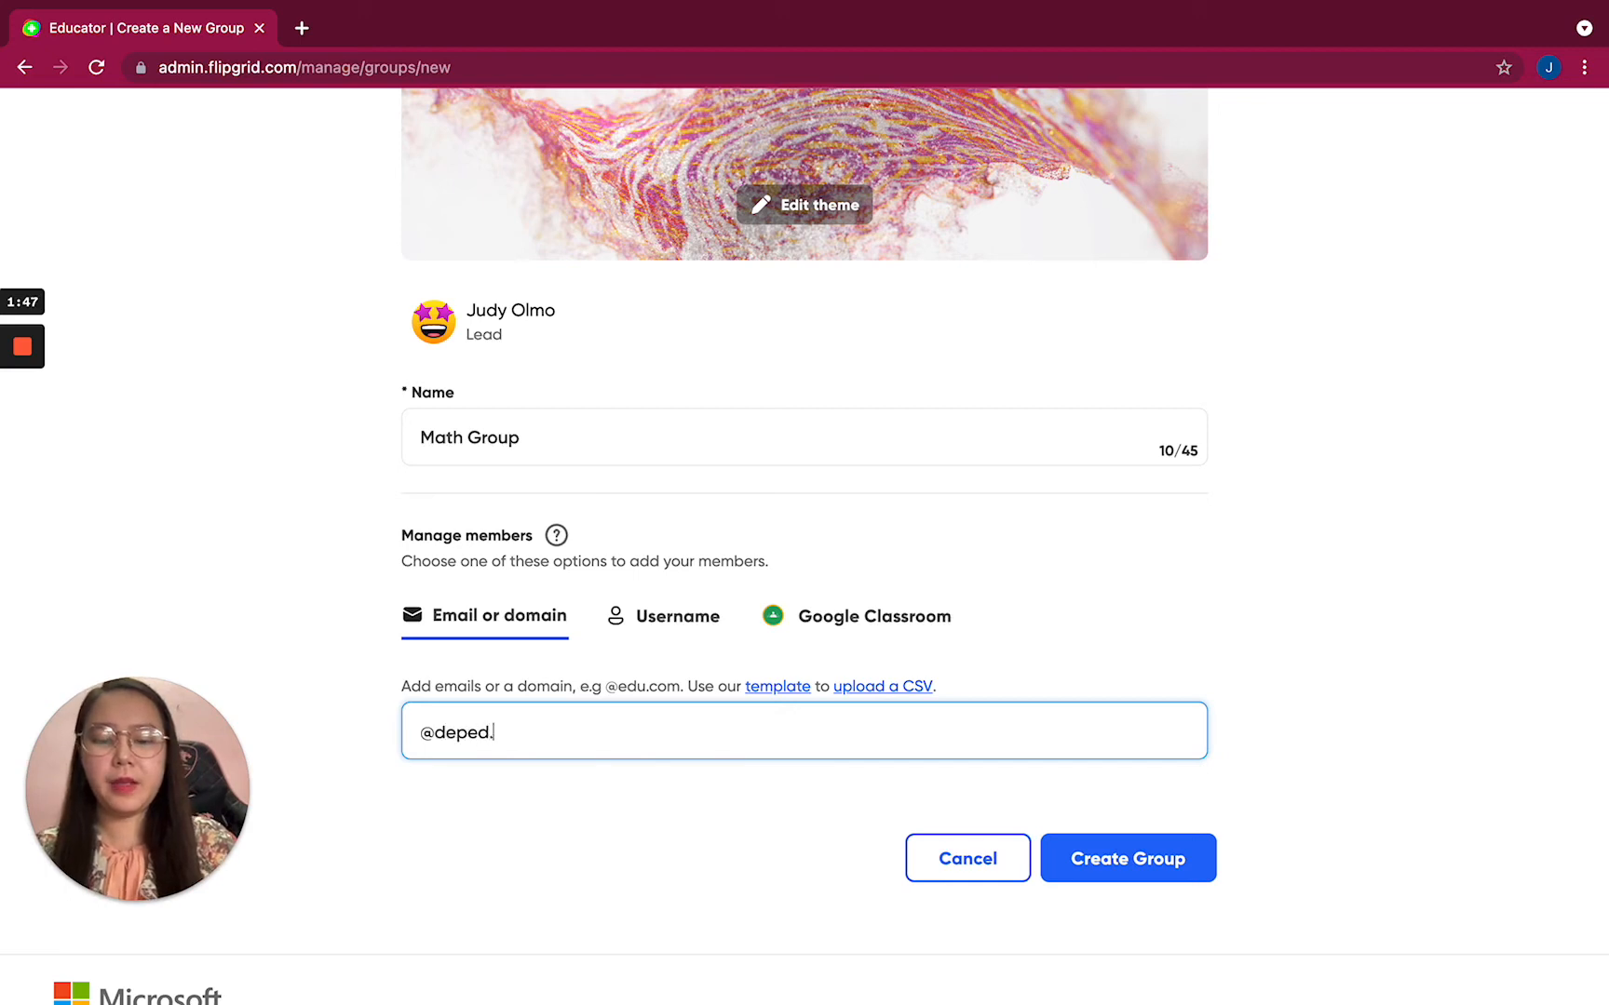
text(gov.ph)
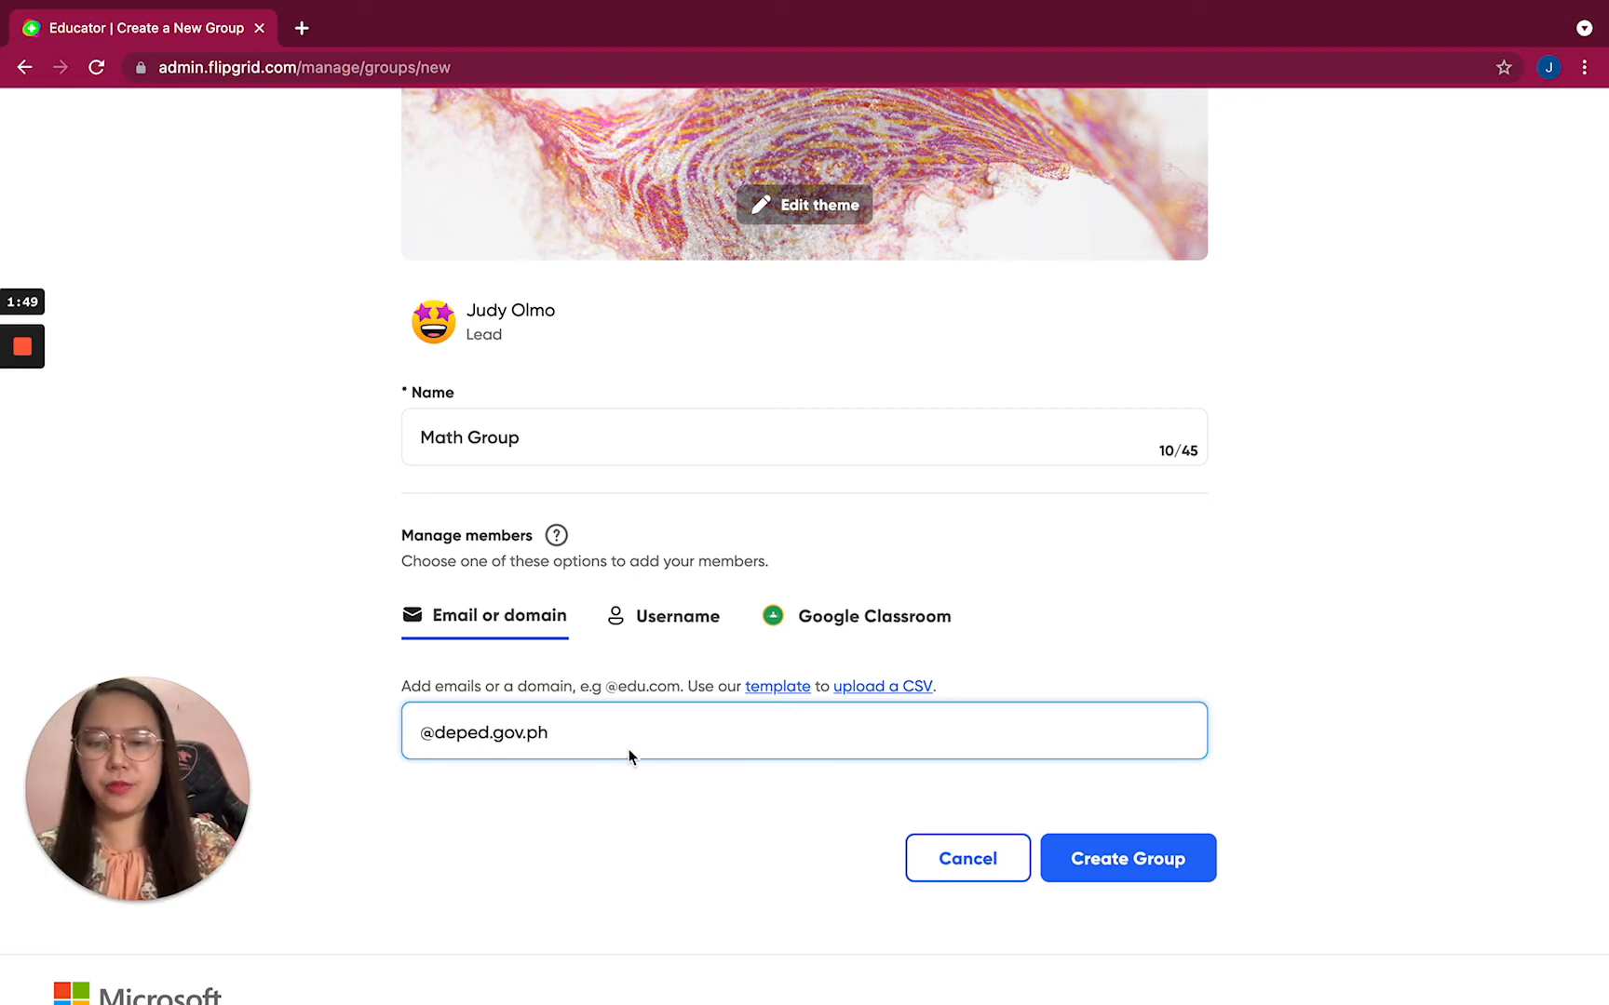
key(Enter)
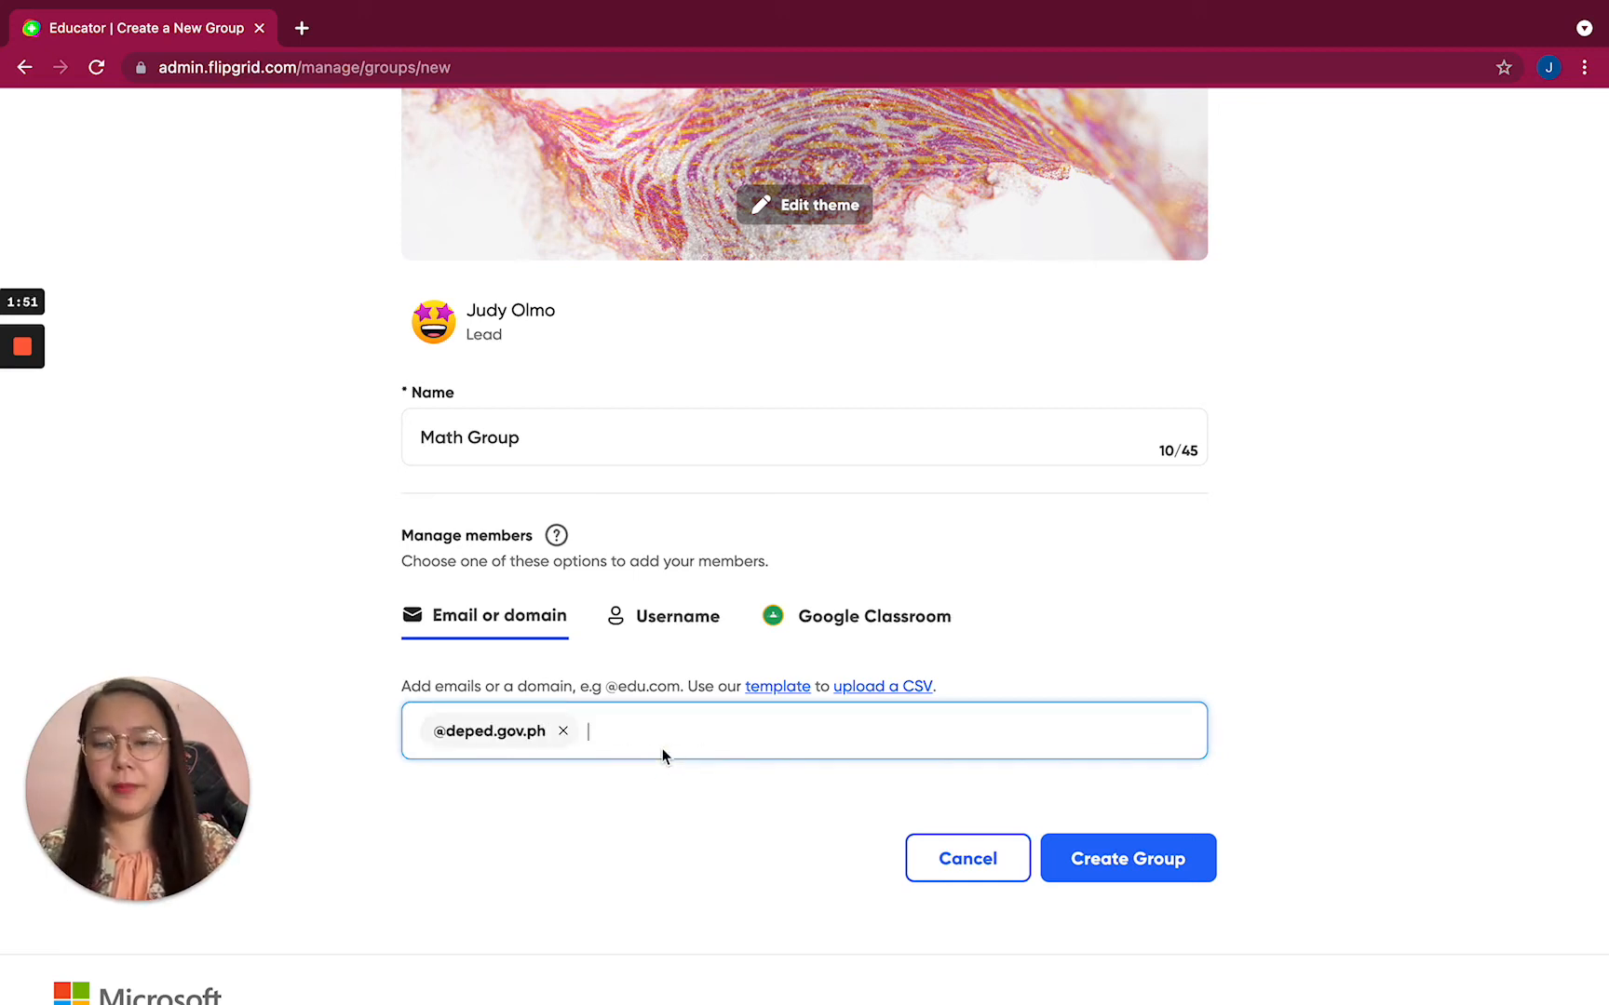
text(gmail)
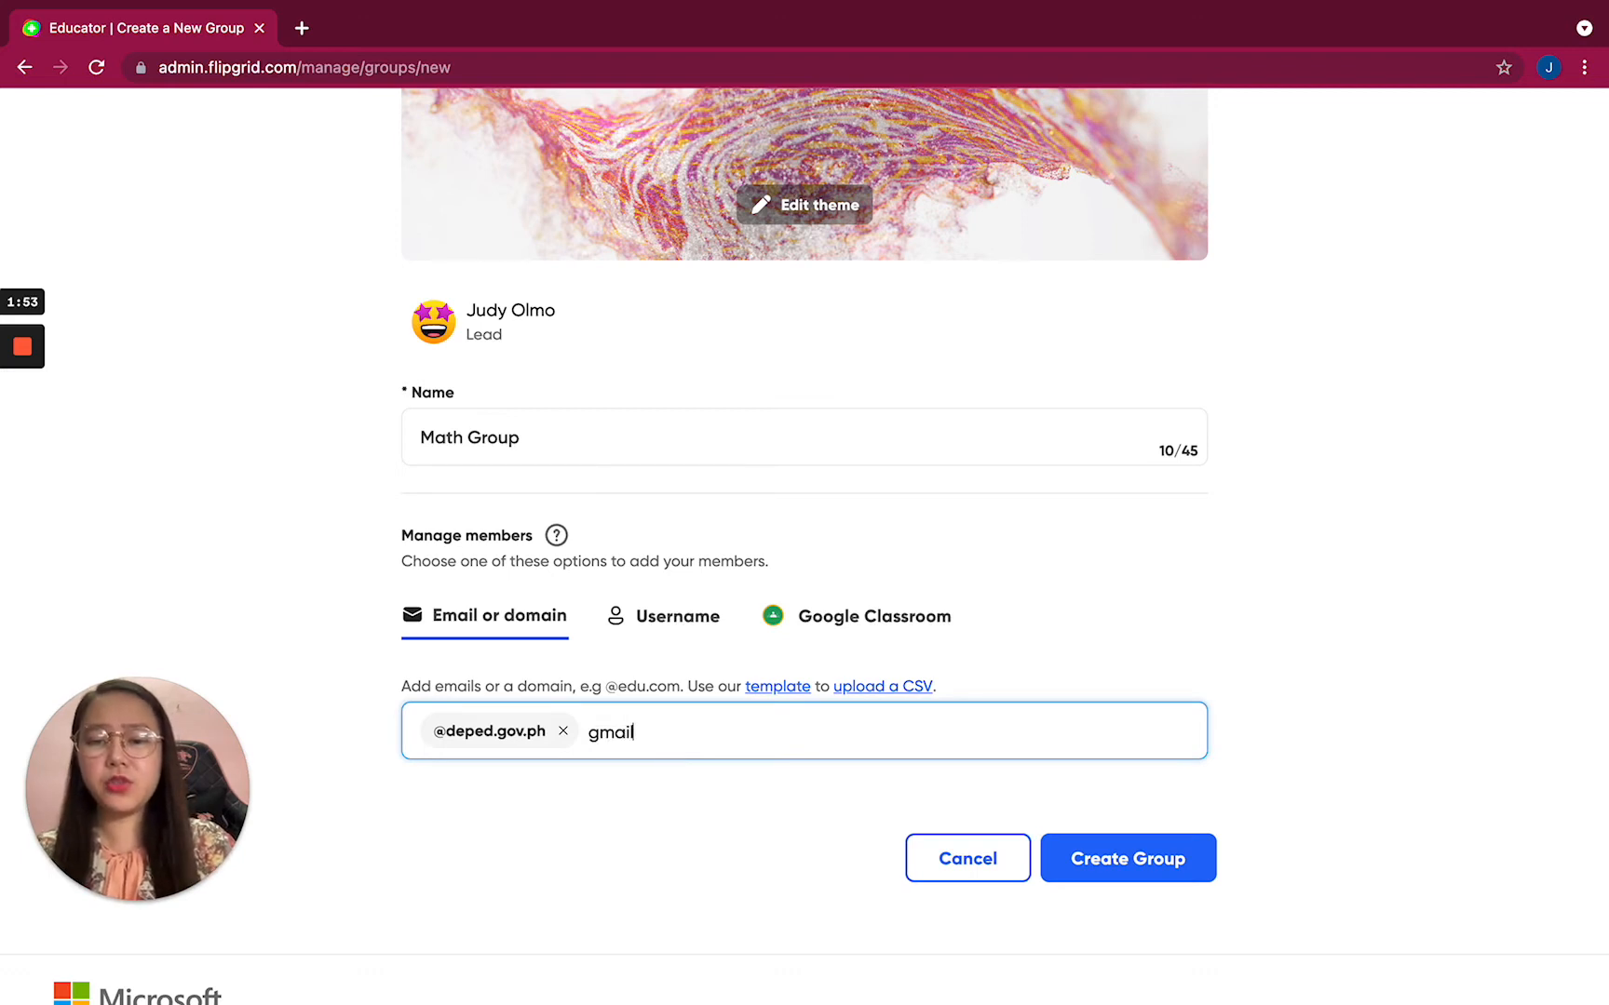
text(.com)
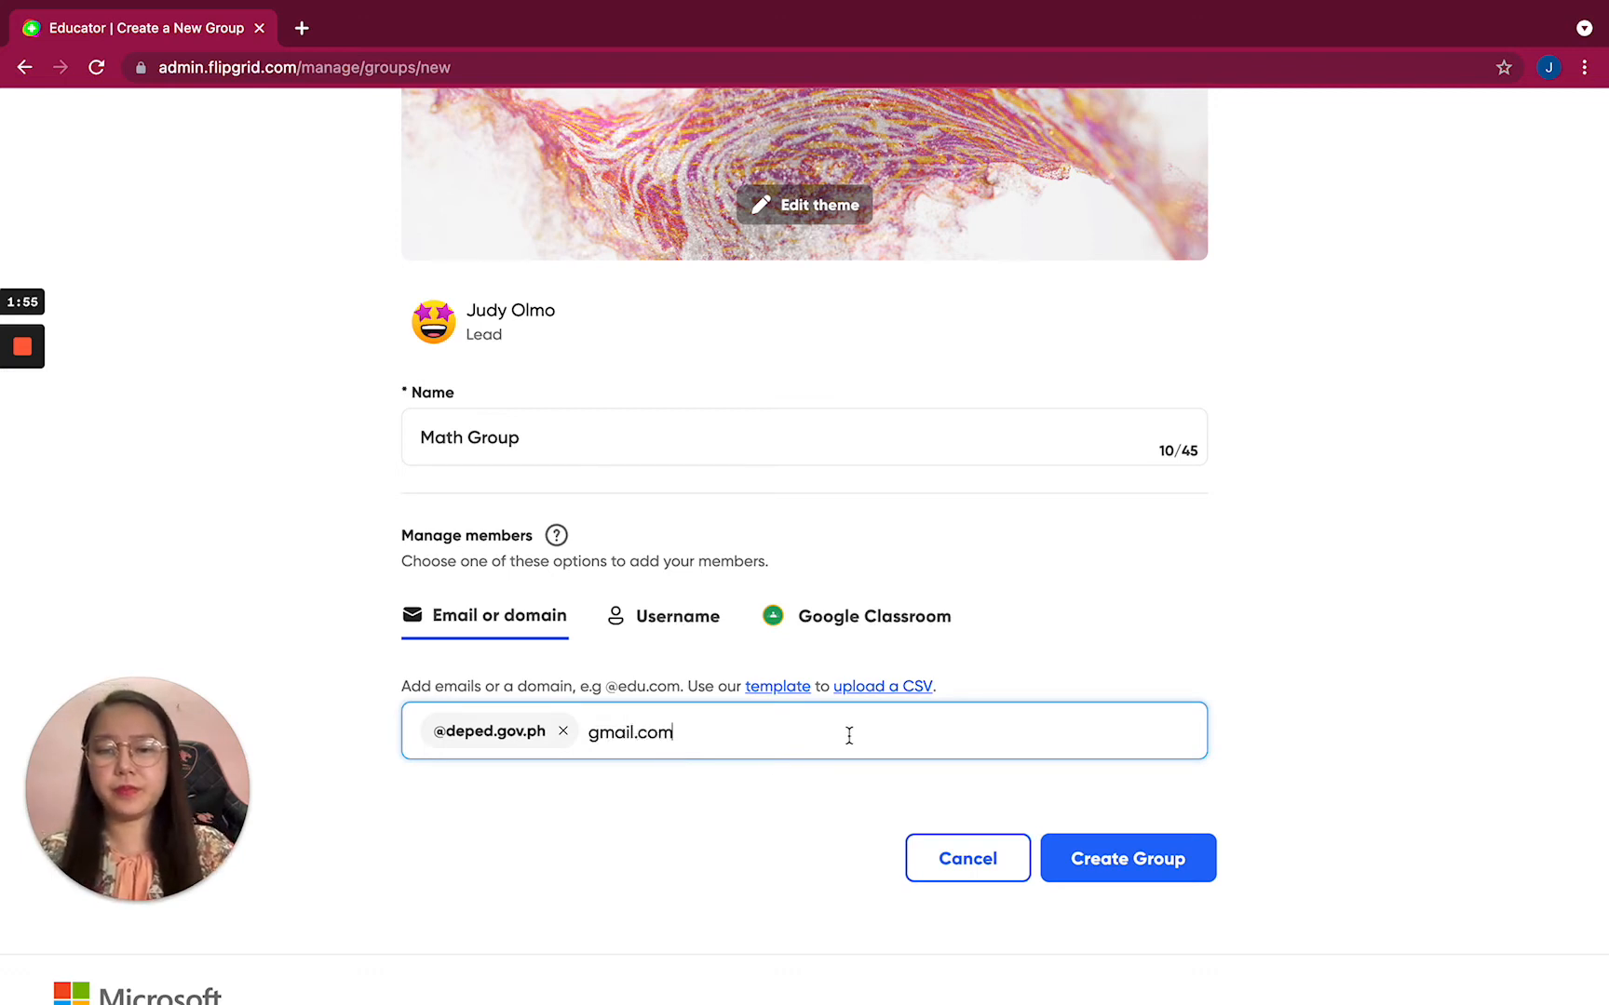
key(Enter)
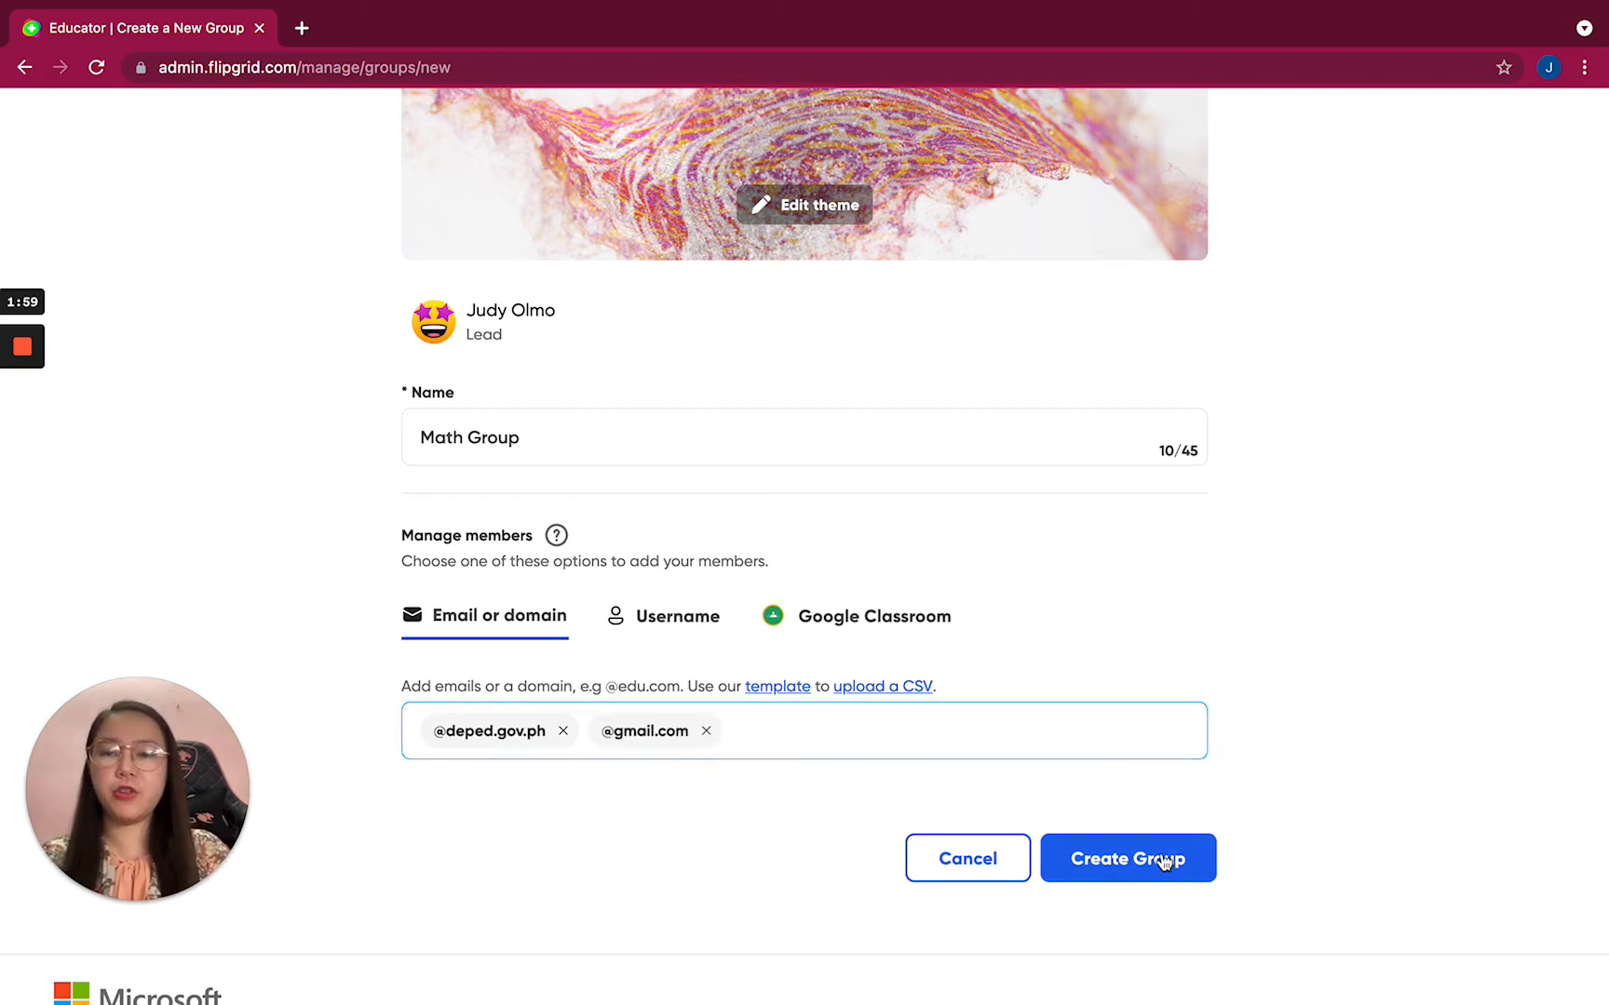
click(1126, 858)
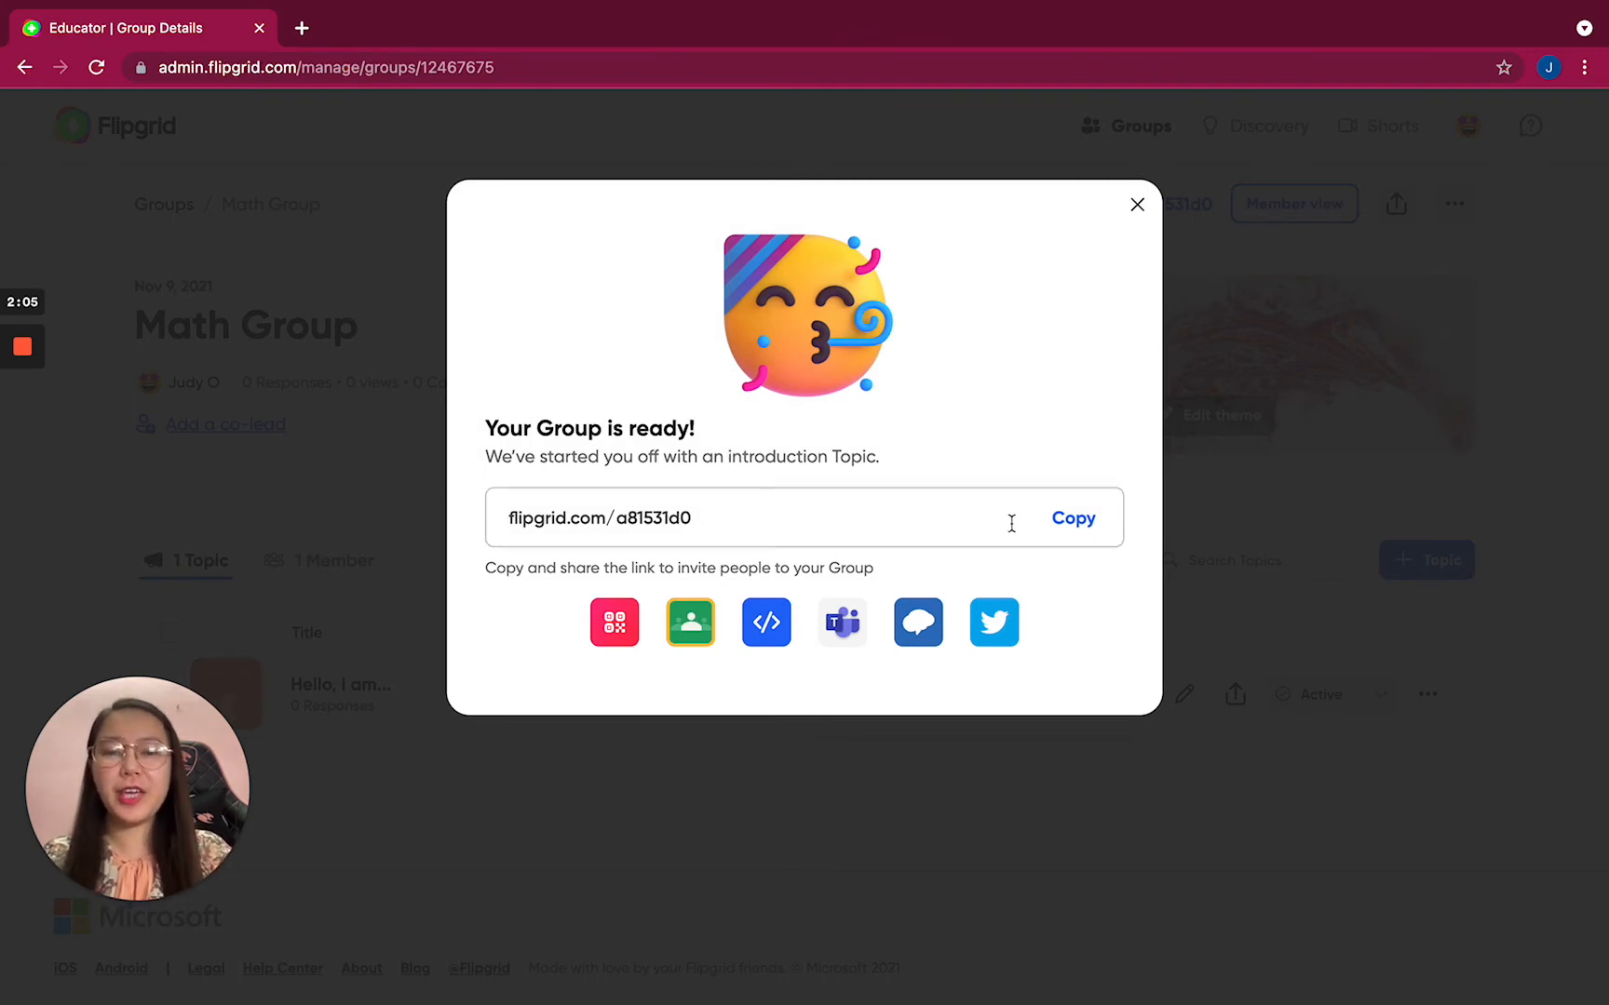
mouse_move(689, 622)
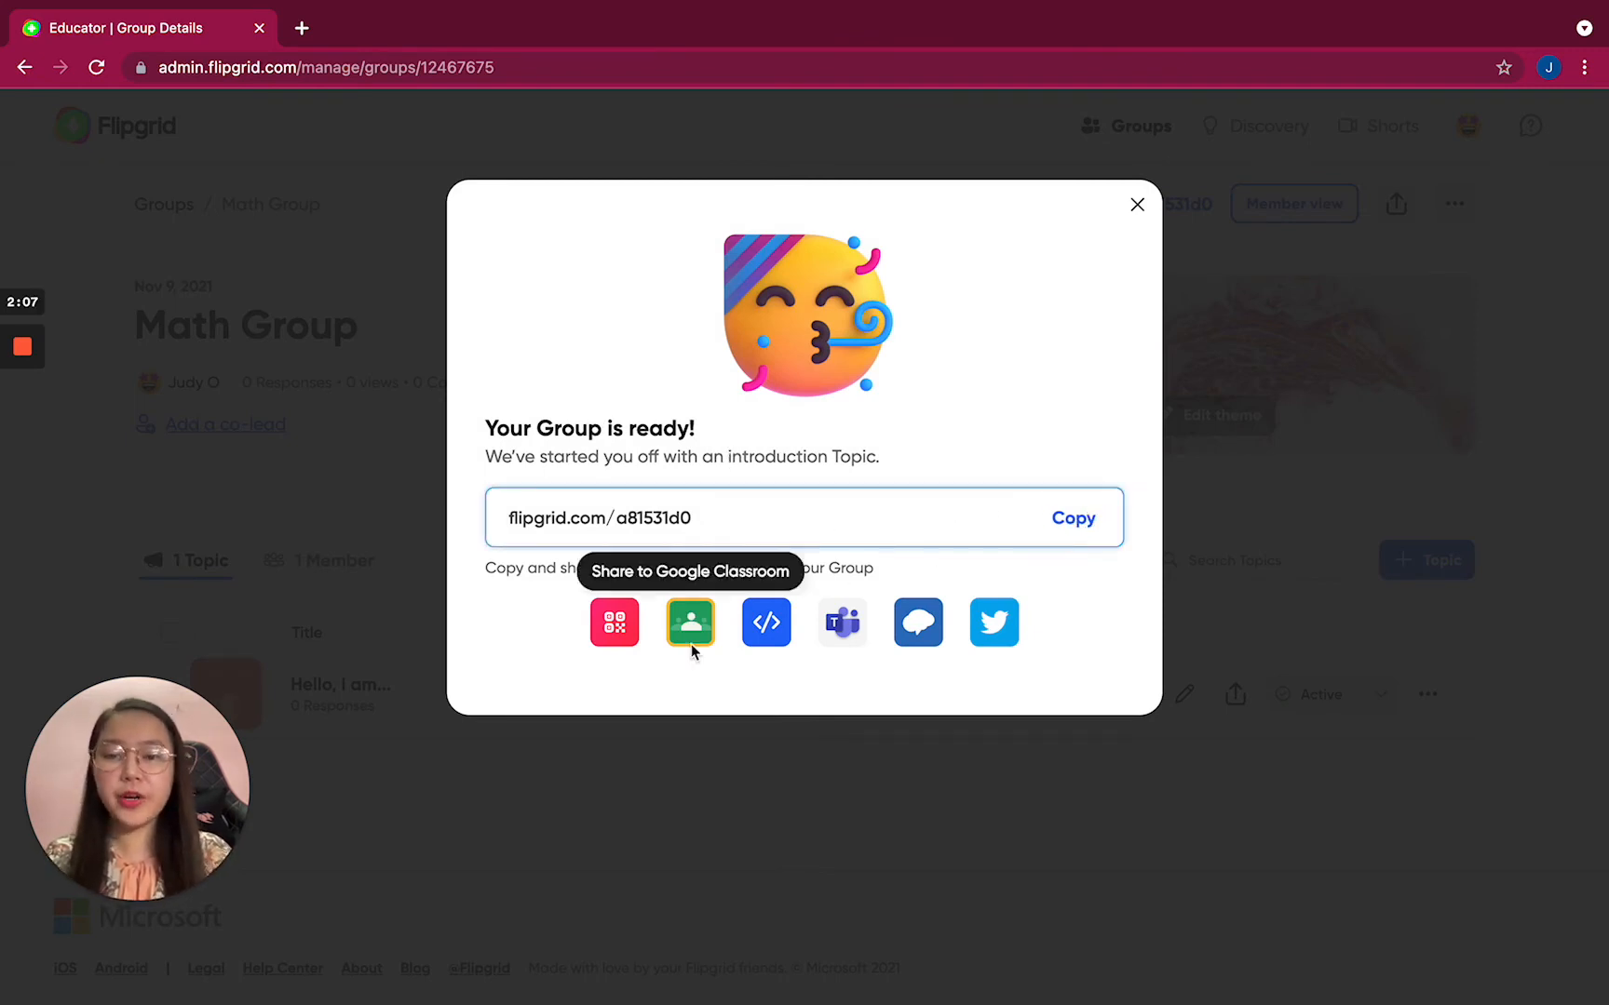
mouse_move(615, 622)
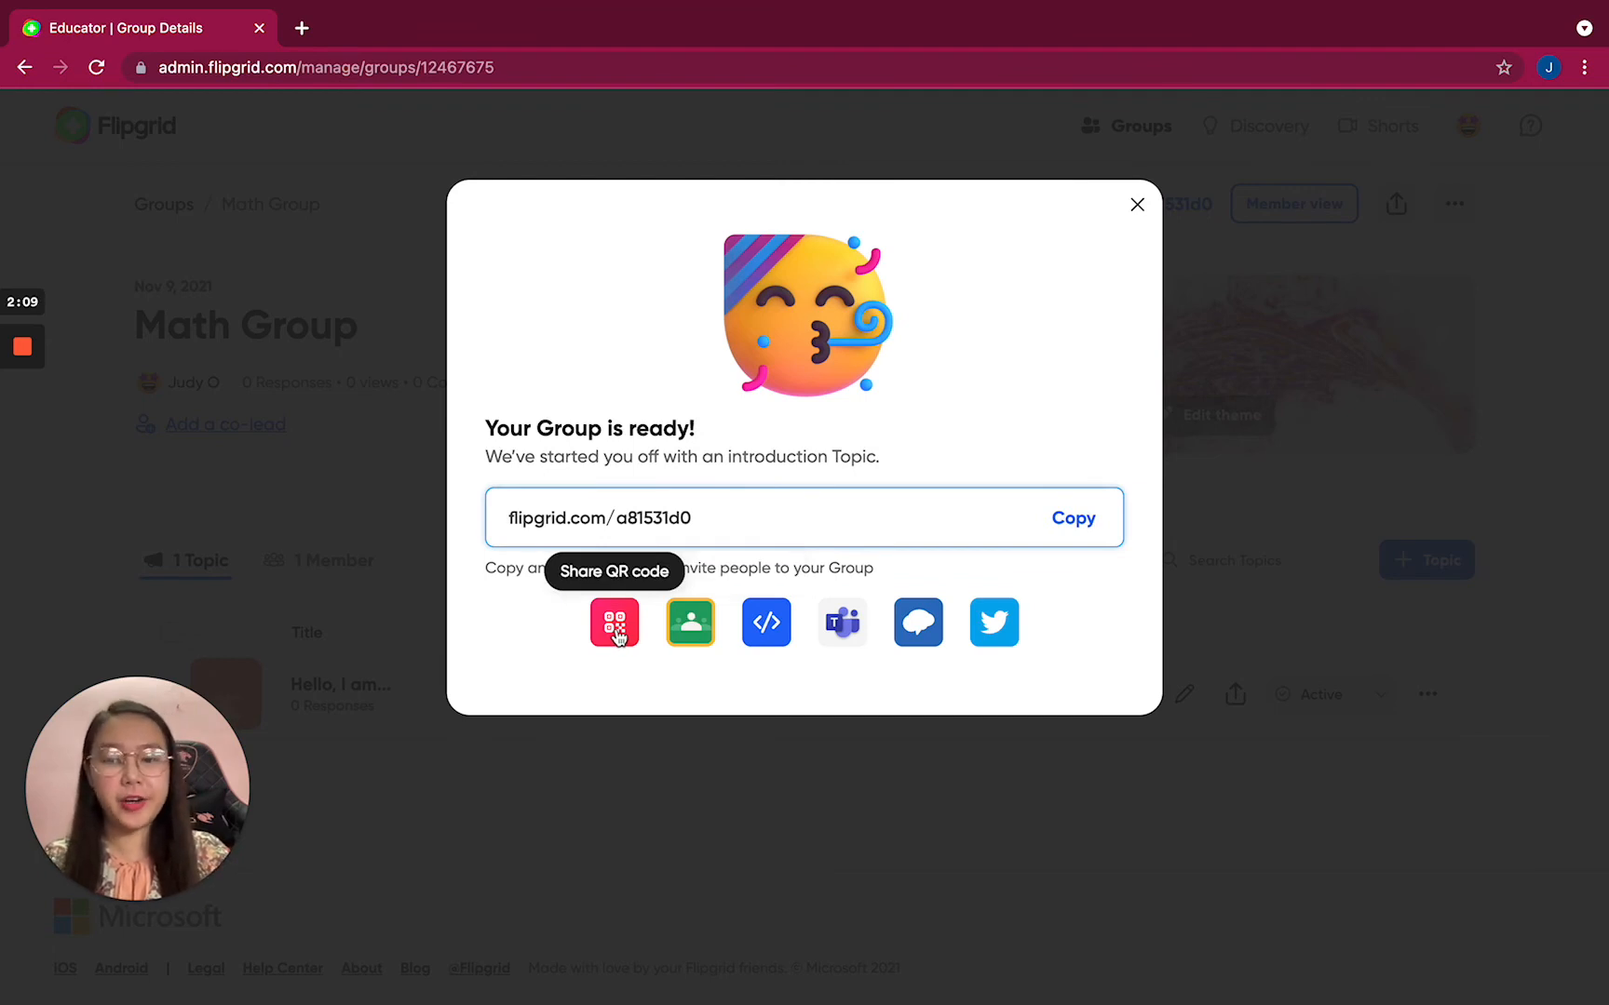
mouse_move(765, 622)
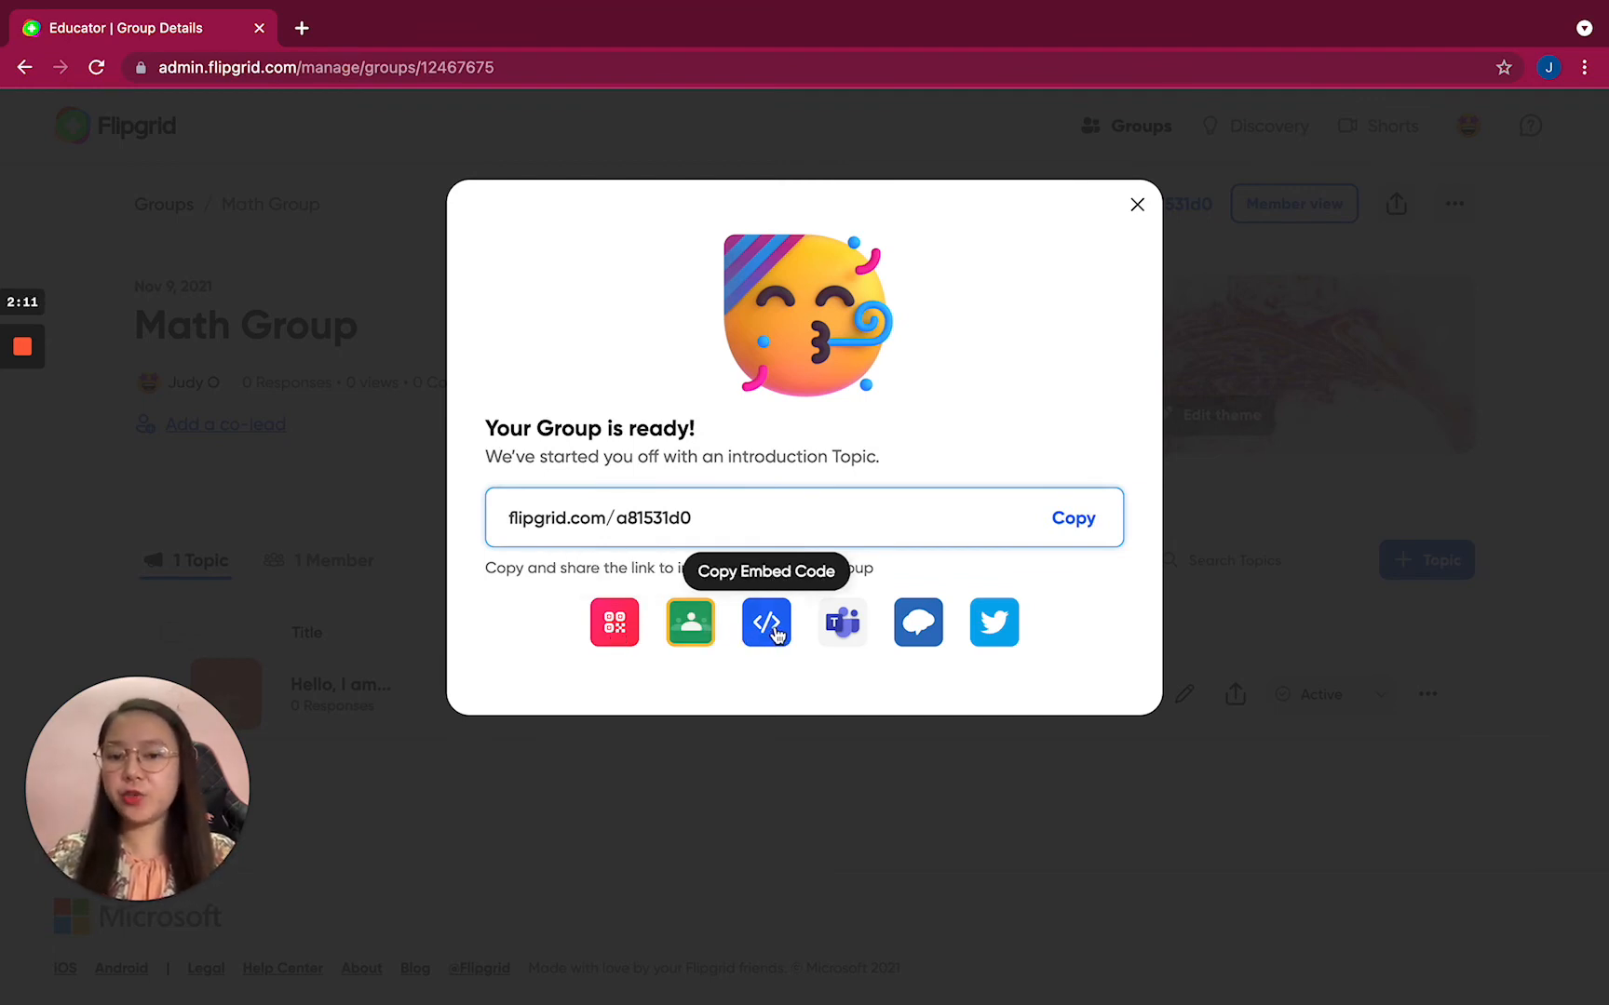
mouse_move(841, 622)
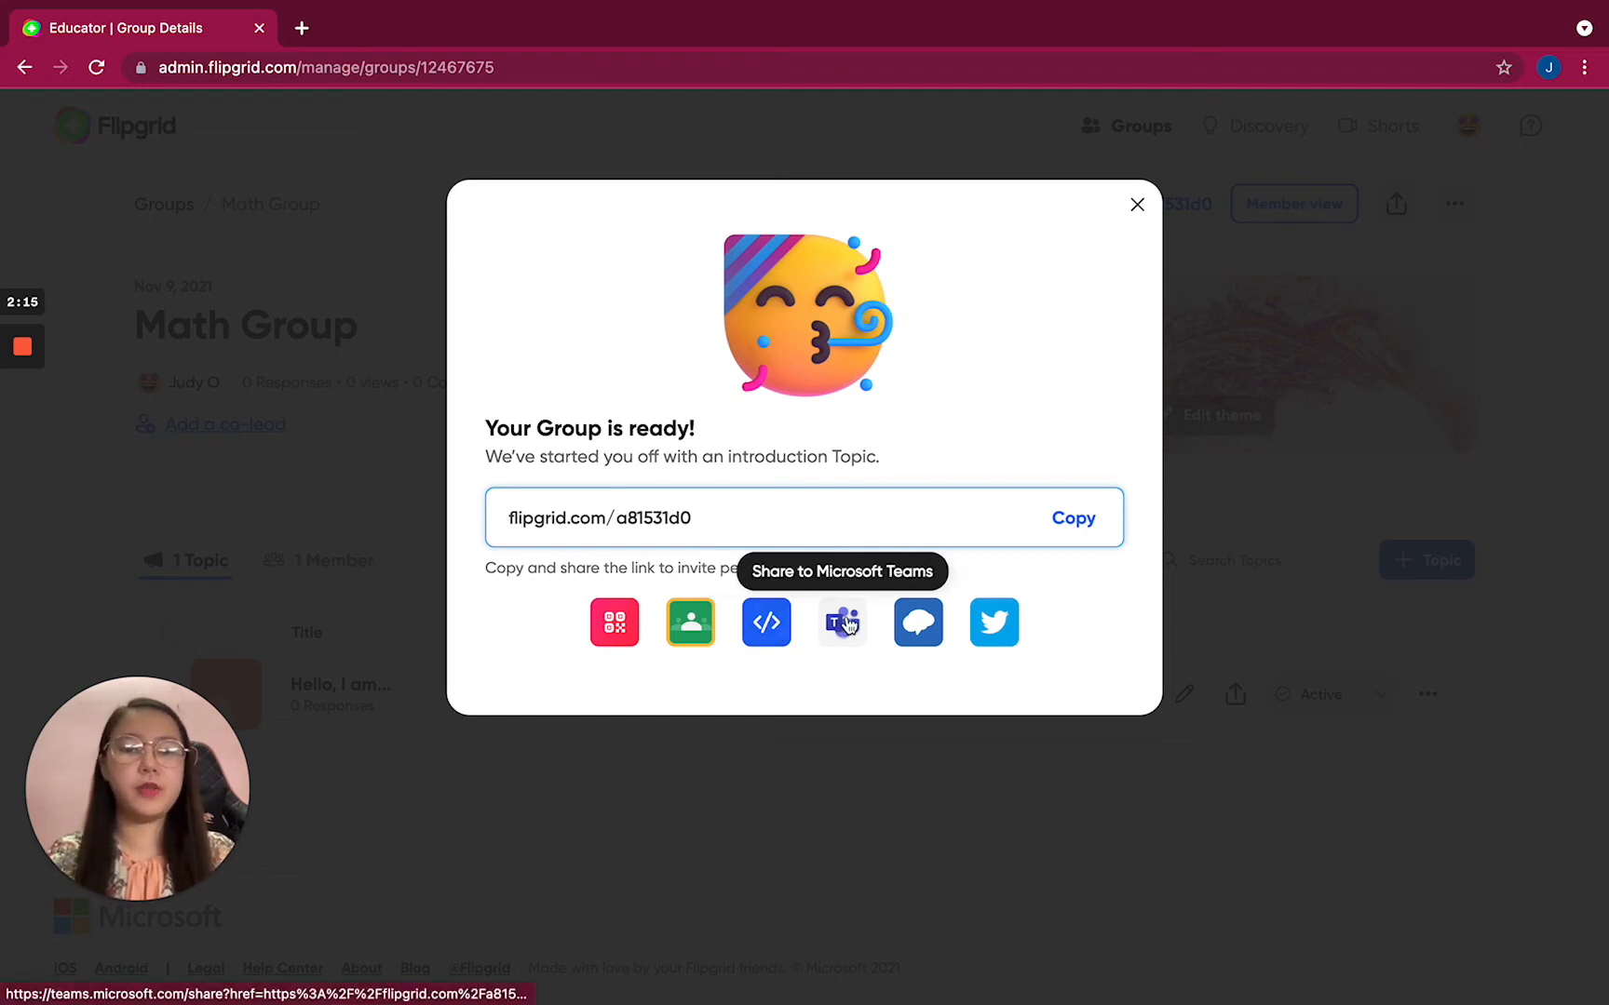
mouse_move(992, 622)
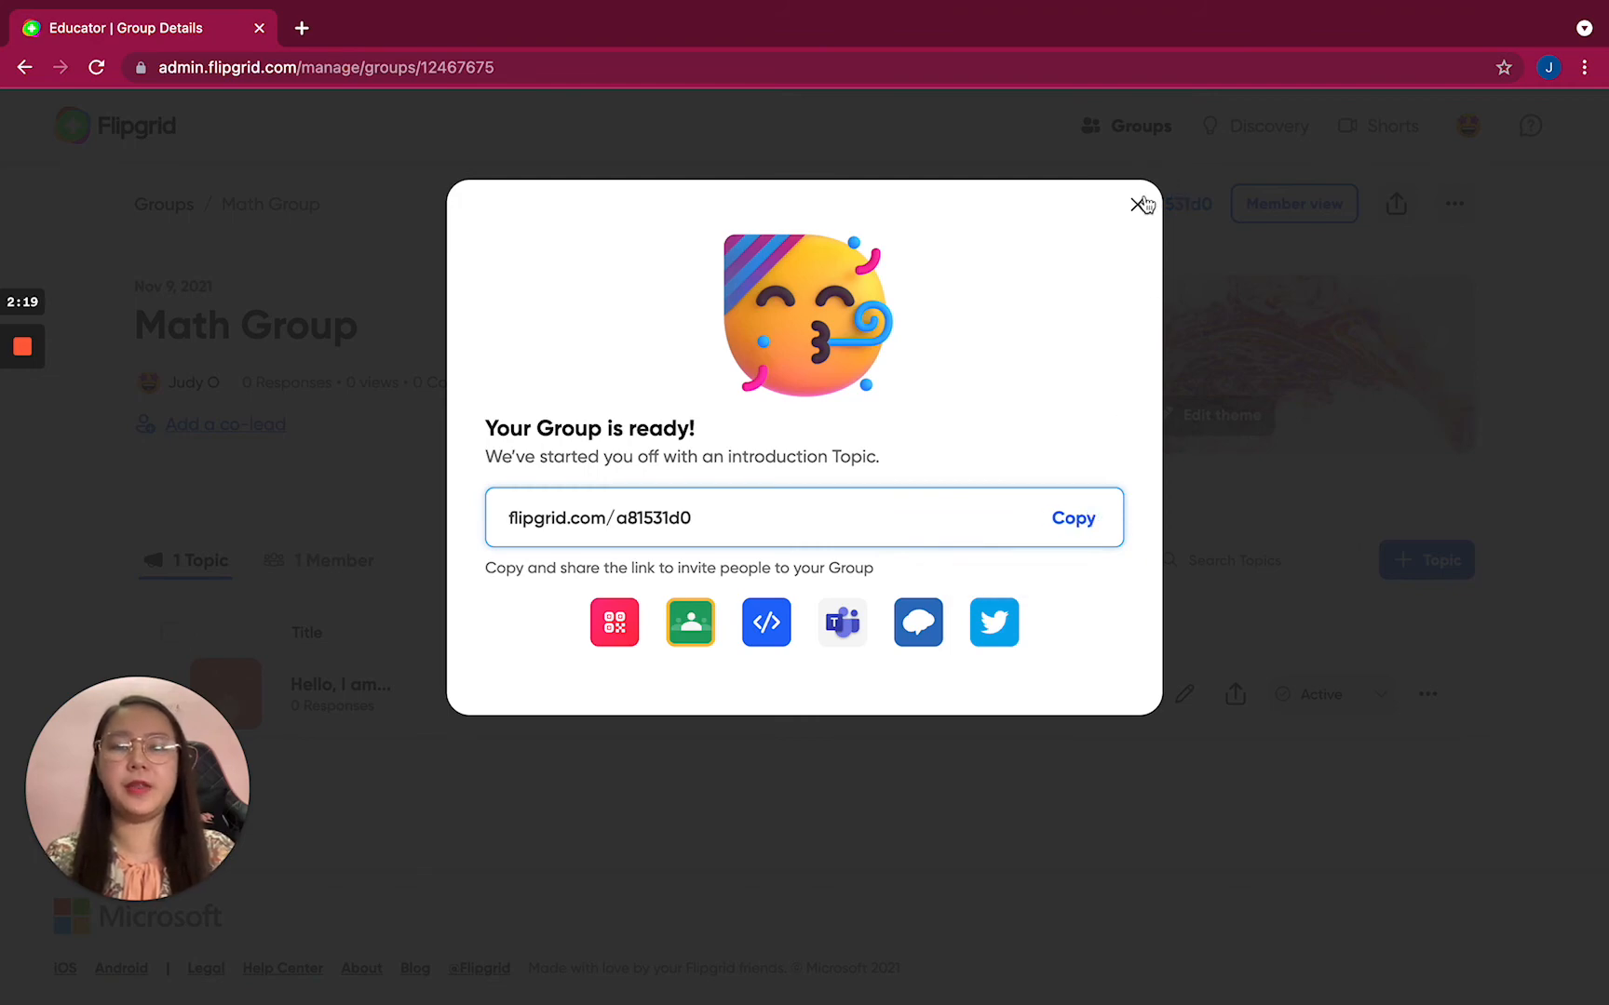
Step: Close the 'Your Group is ready' sharing dialog to reveal the Math Group page
click(1142, 203)
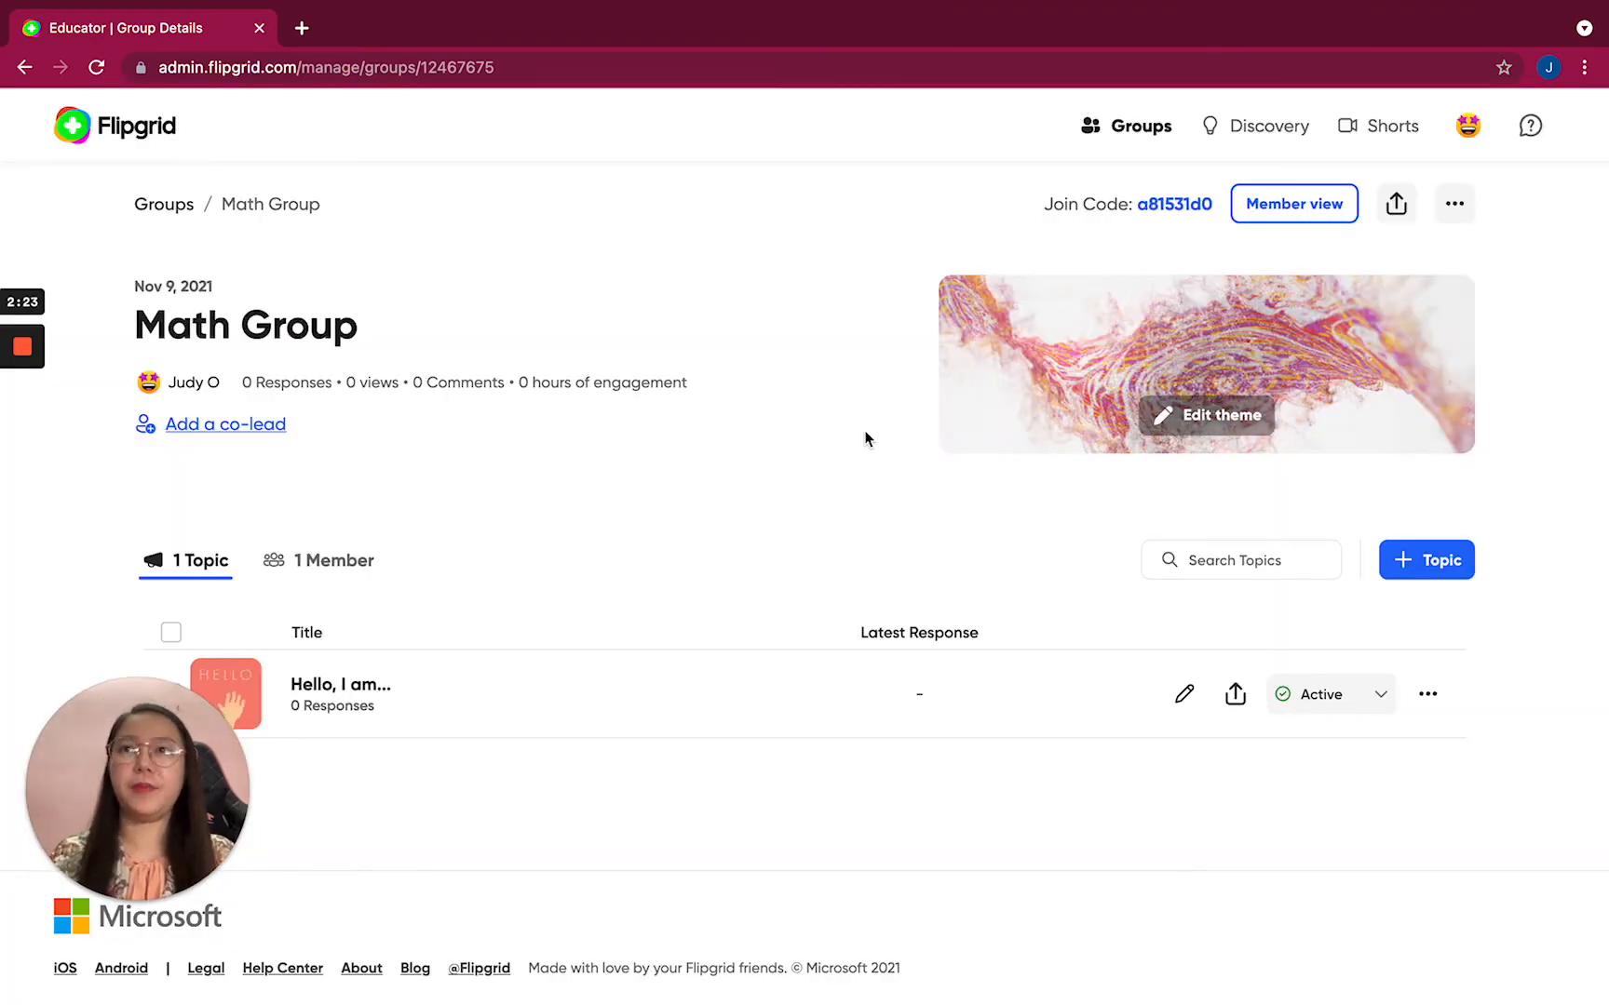
mouse_move(565, 728)
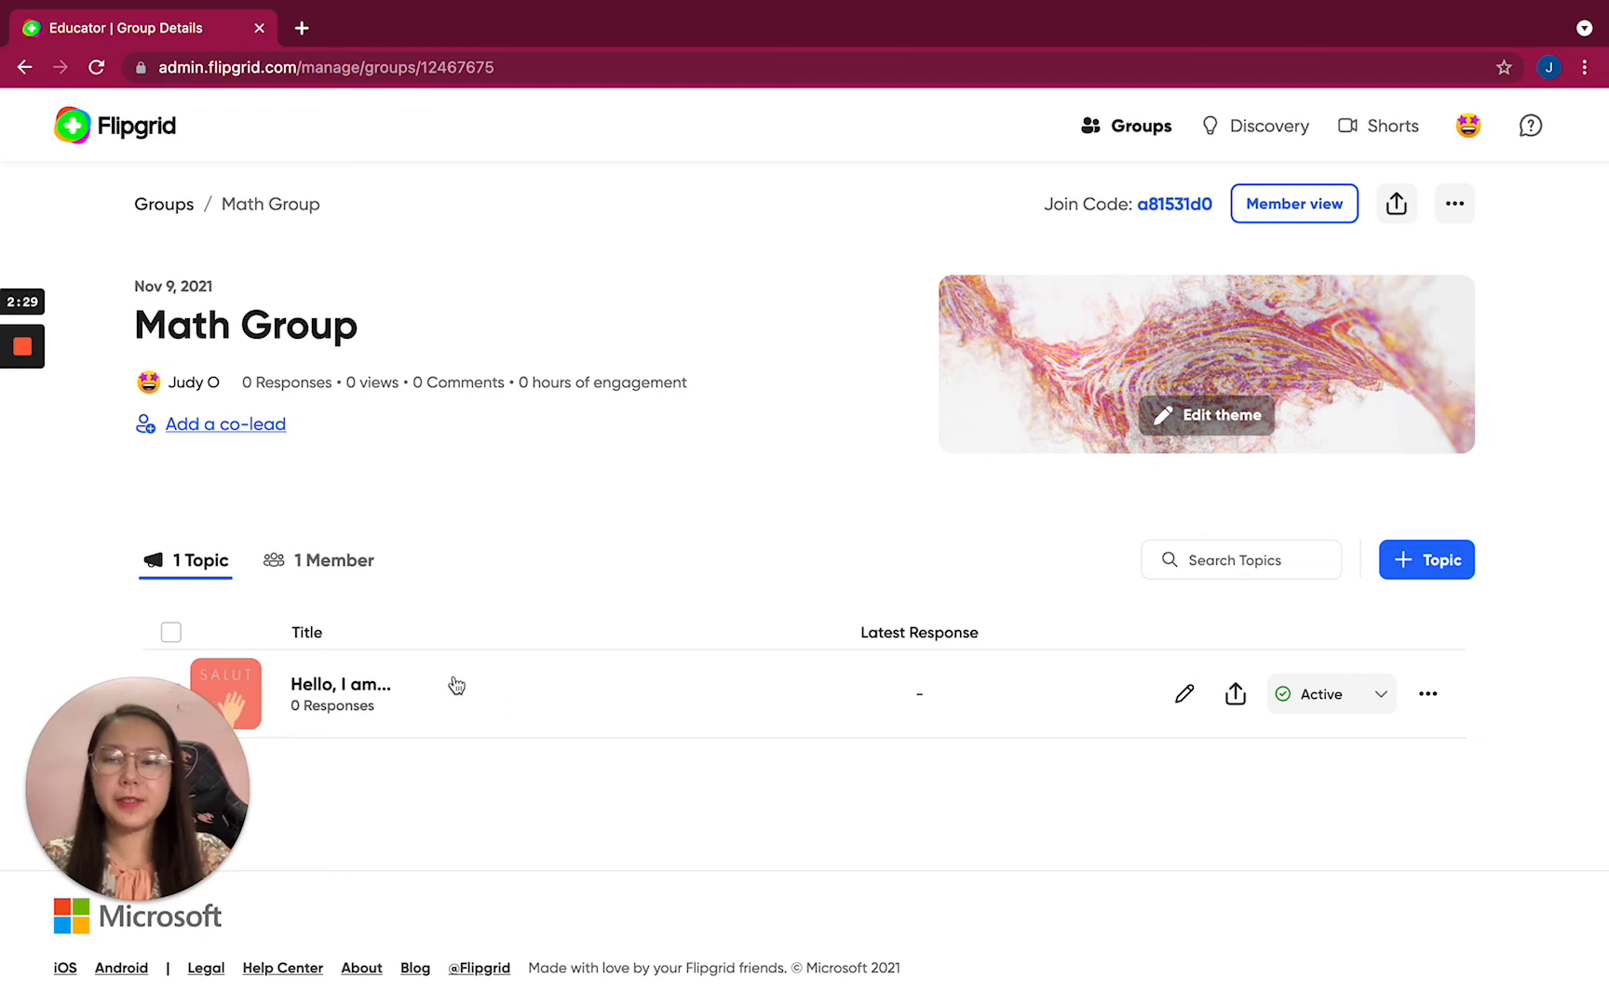
mouse_move(1386, 585)
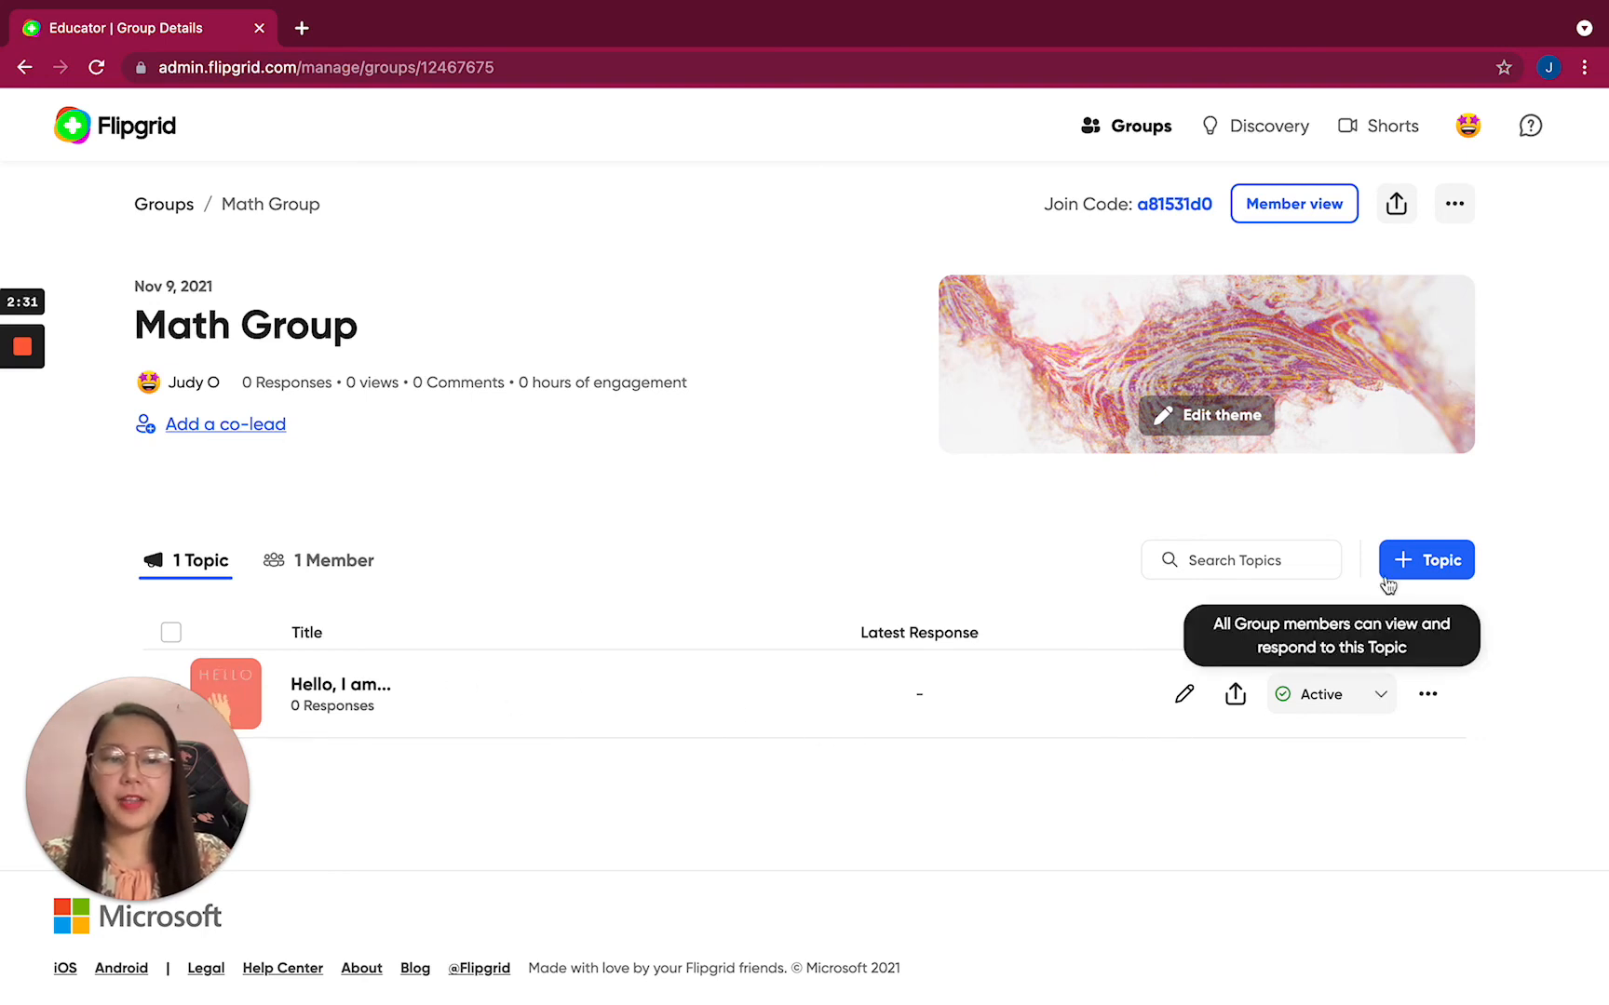
Step: Open the 'Hello, I am...' starter topic from the Topics list
click(341, 685)
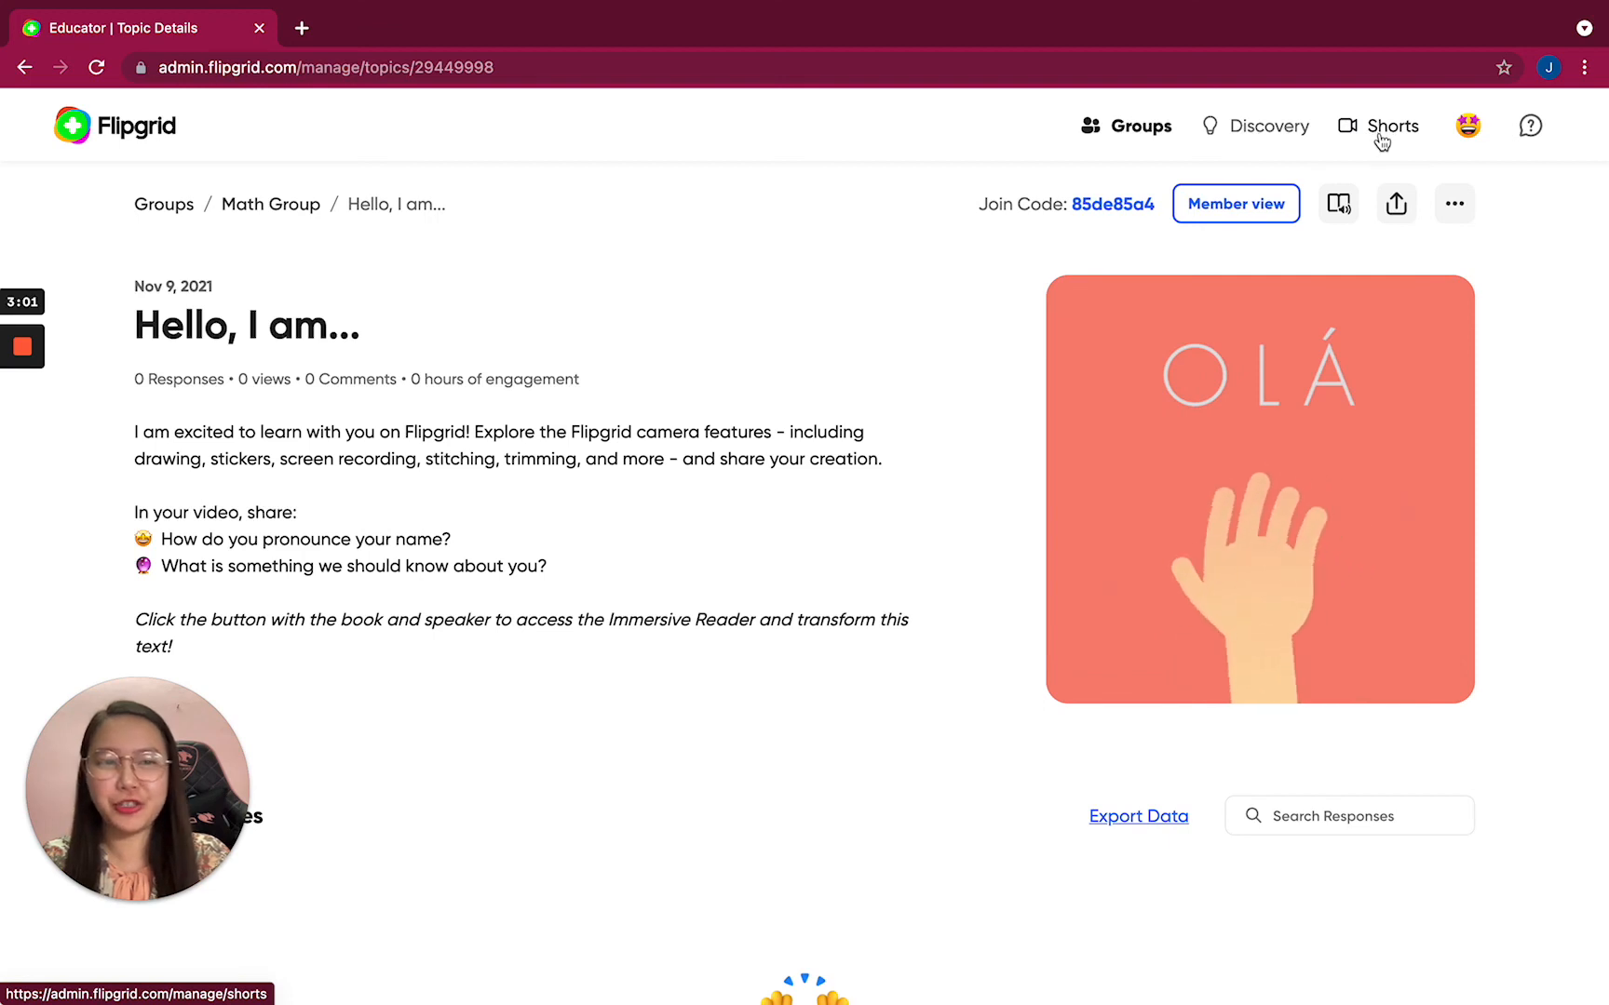
Step: Navigate to the Shorts page from the top bar
click(1390, 125)
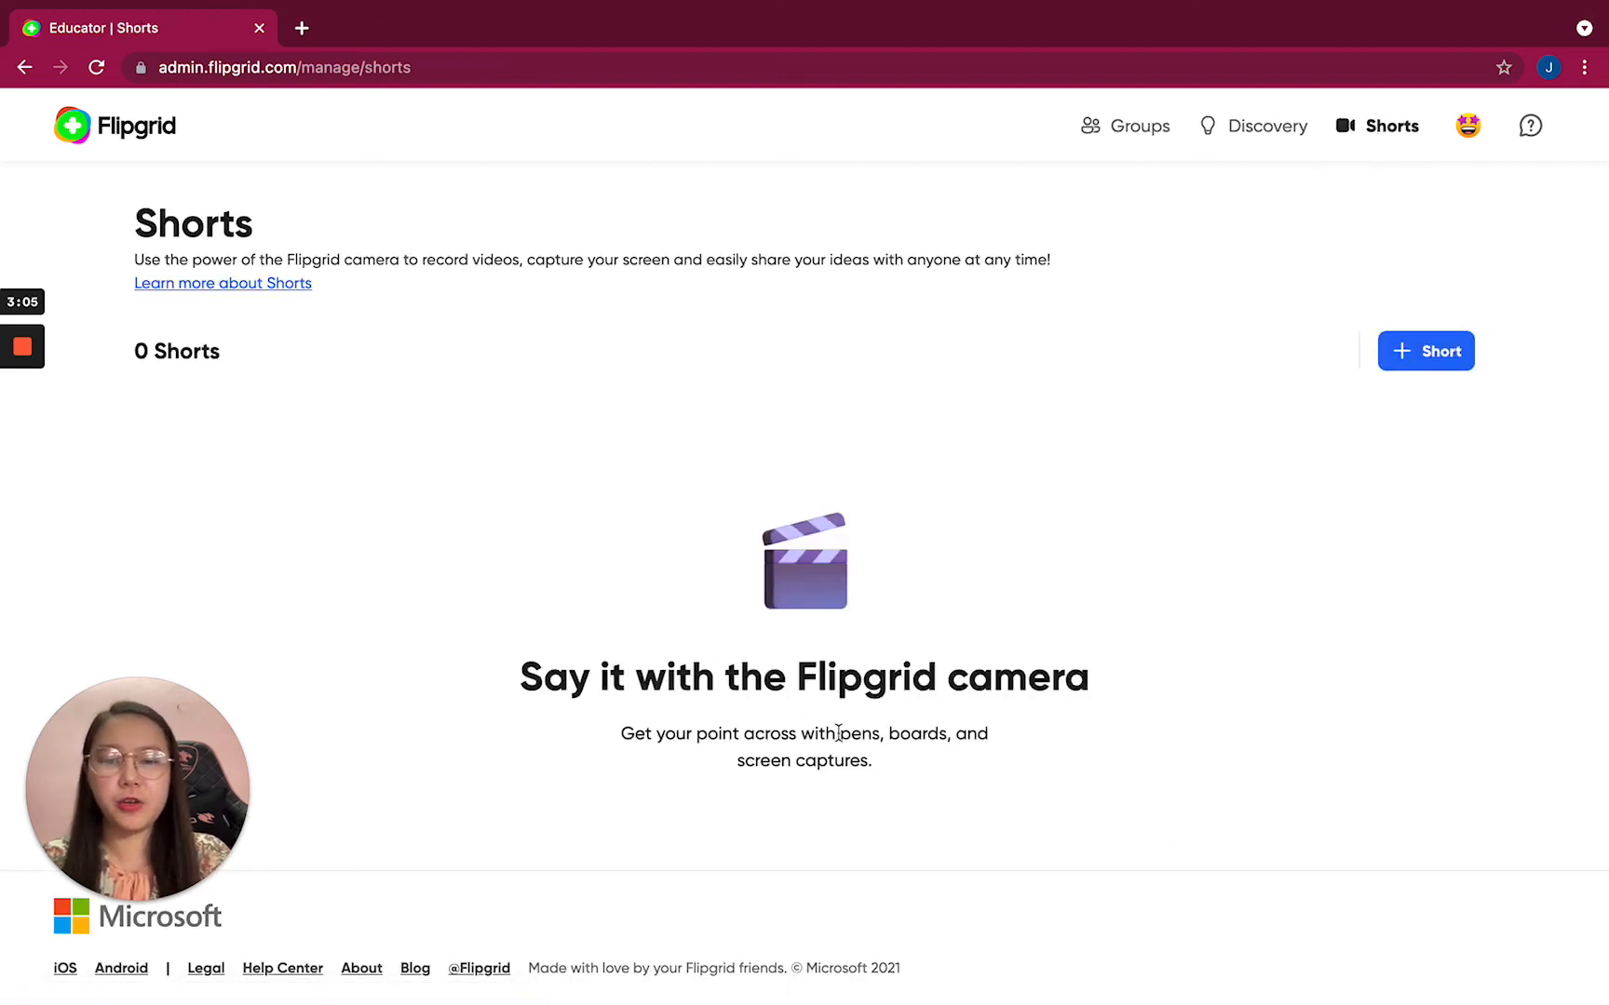
mouse_move(972, 758)
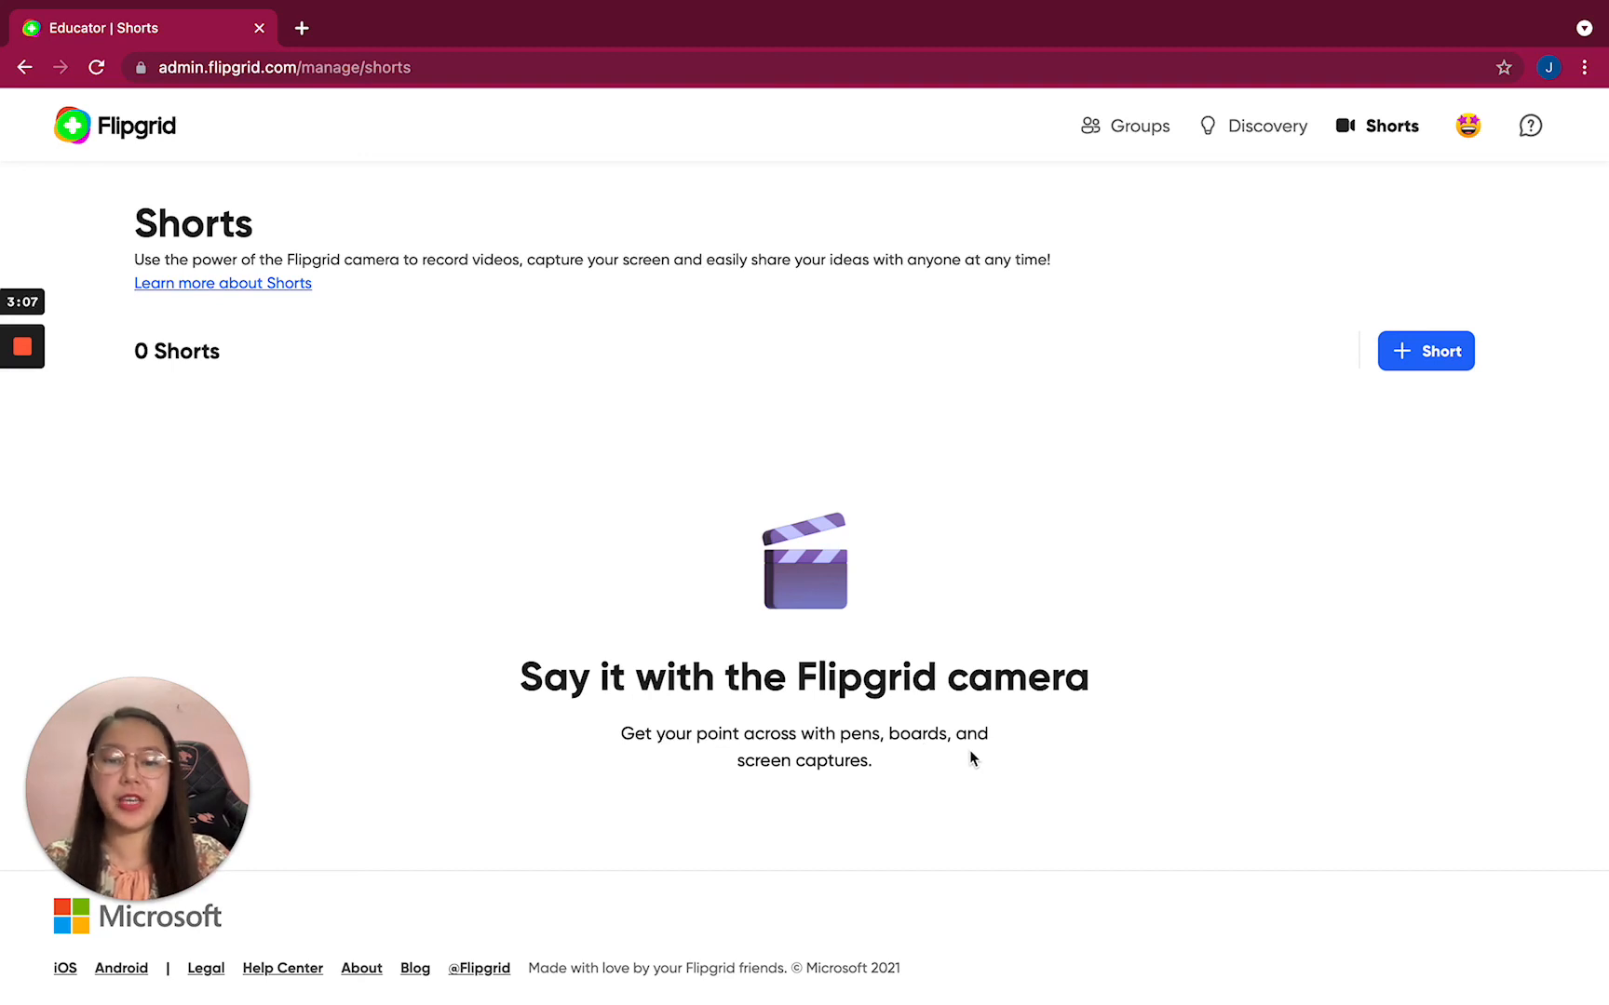